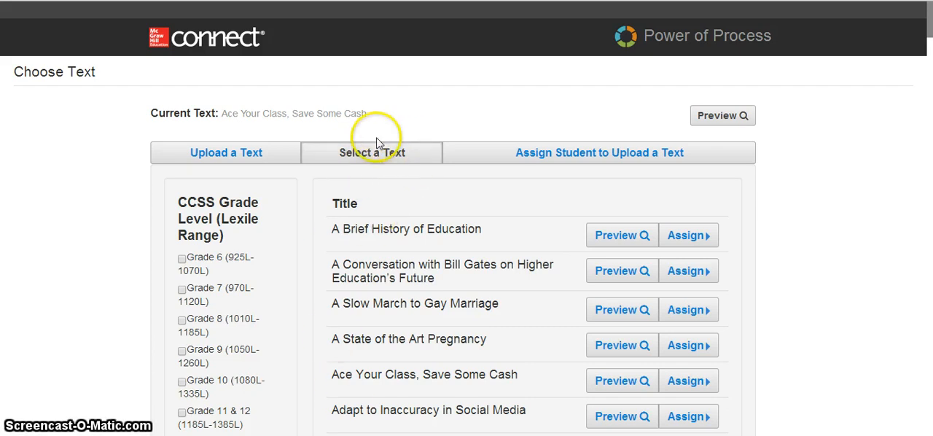
mouse_move(329, 180)
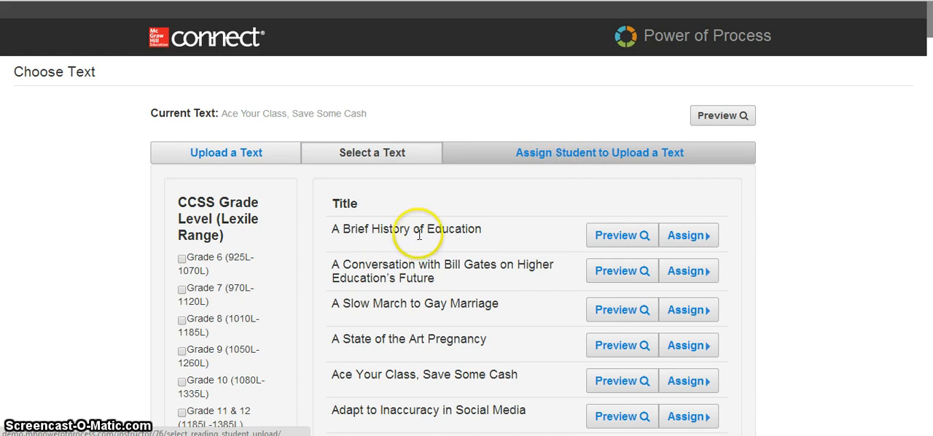
Browse the text library and filter it to the Student/College Success theme
scroll("down", 3)
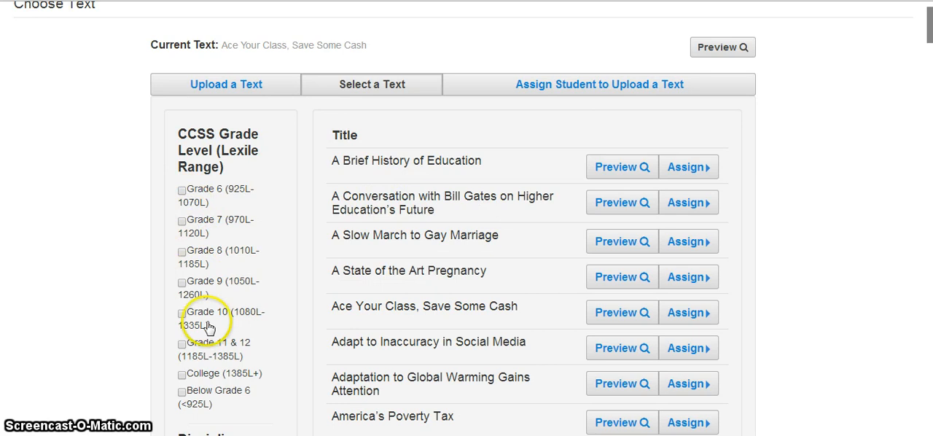
scroll("down", 3)
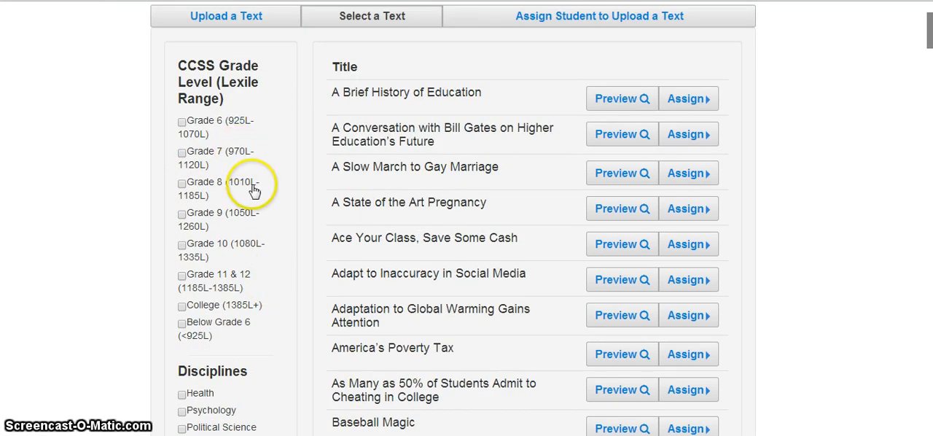
mouse_move(261, 284)
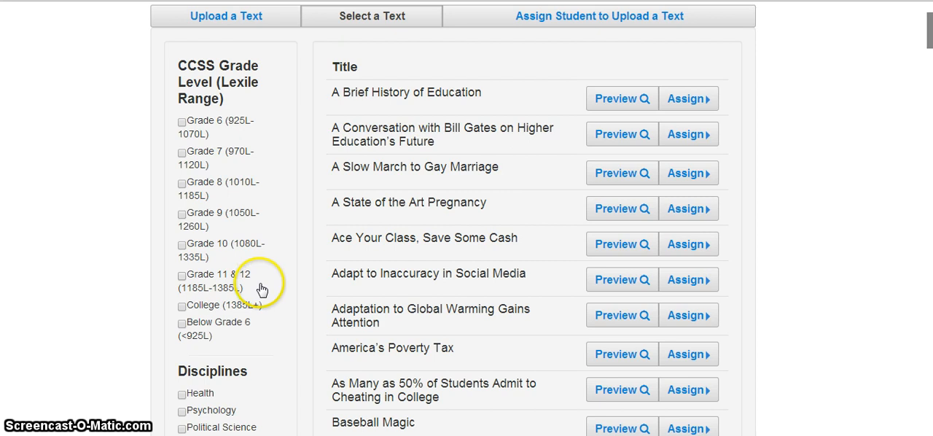
scroll("down", 3)
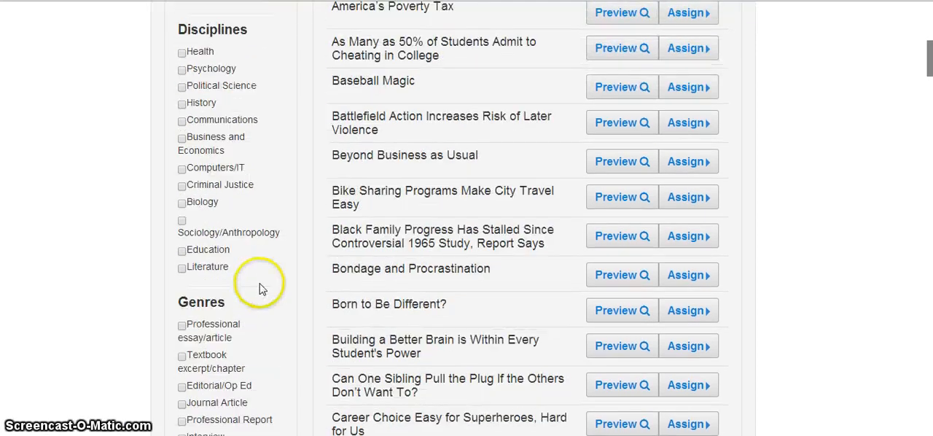
scroll("down", 3)
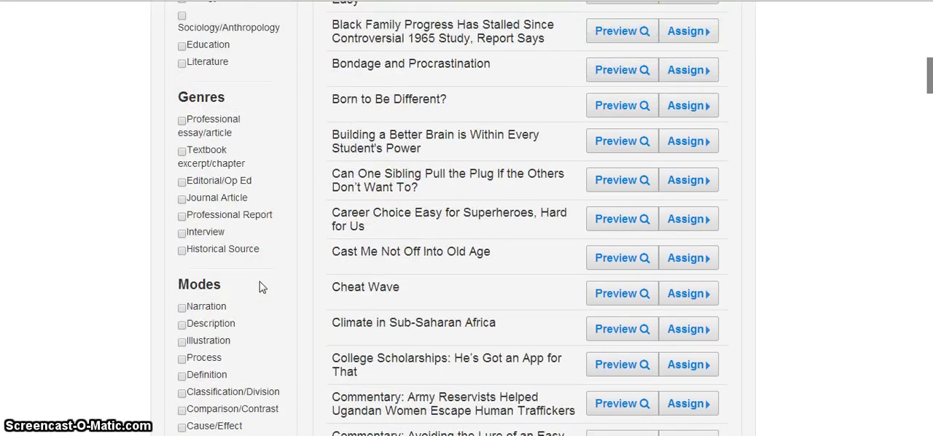
scroll("down", 3)
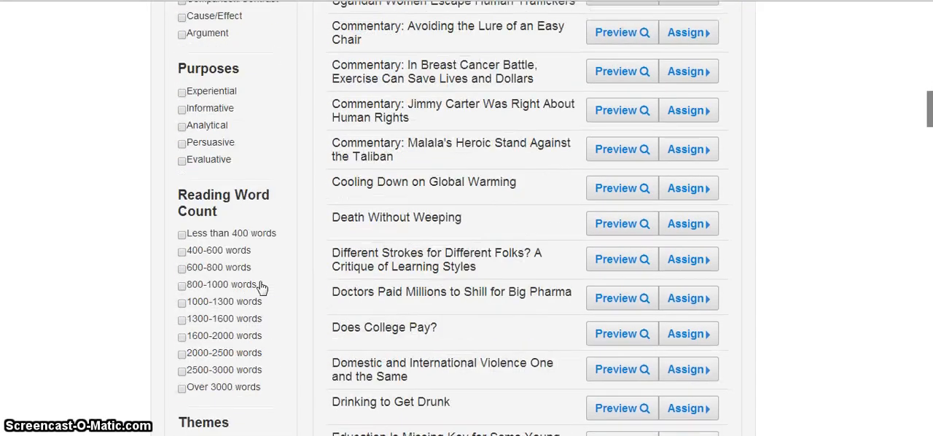
scroll("down", 3)
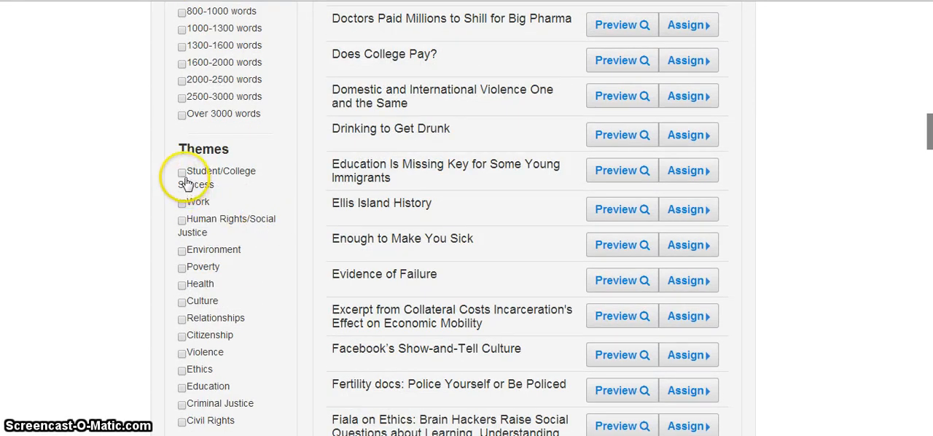
left_click(181, 172)
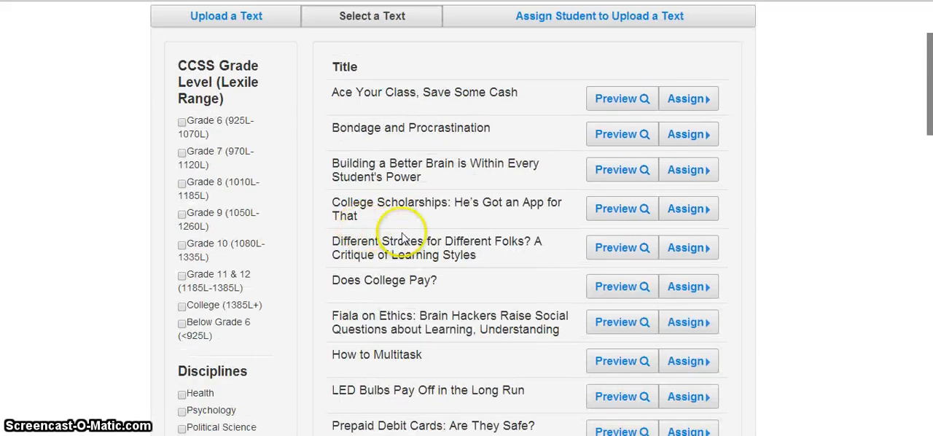
mouse_move(465, 224)
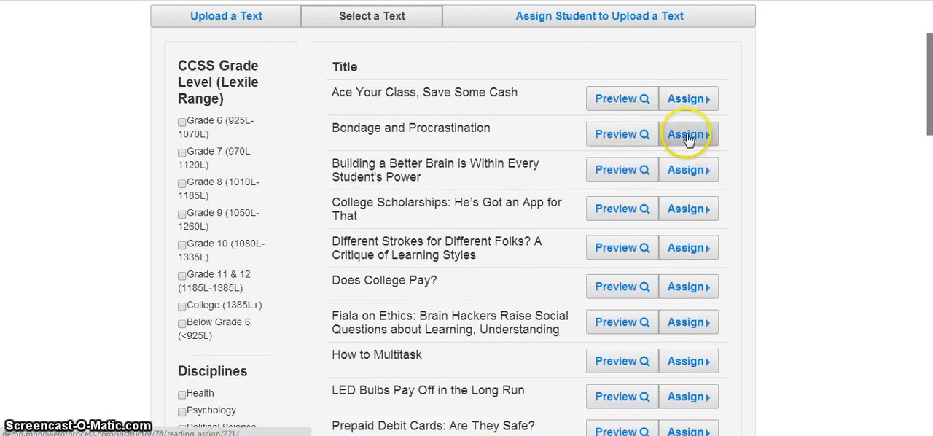
Assign Bondage and Procrastination as the assignment's text
left_click(688, 134)
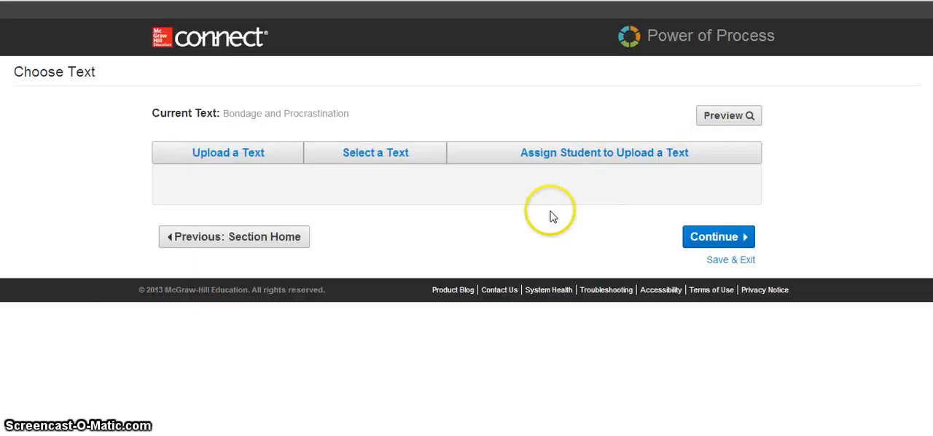
Continue to strategies and swap Preview the text for Identify your purpose for reading
left_click(717, 236)
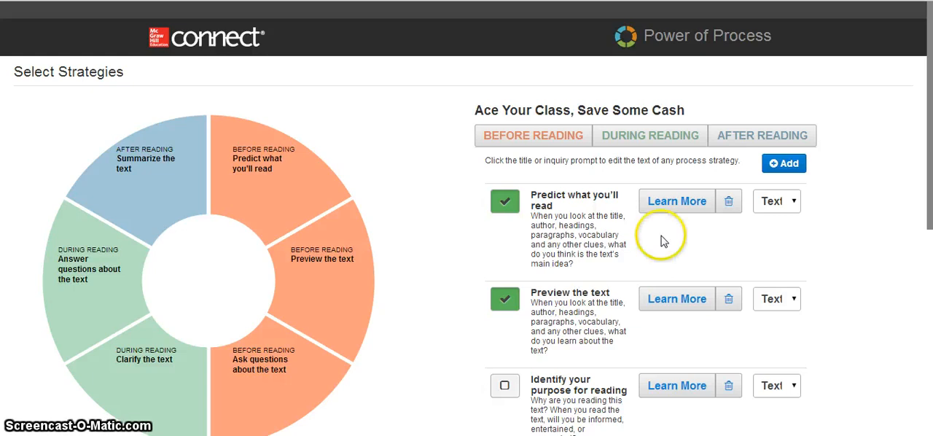
mouse_move(539, 153)
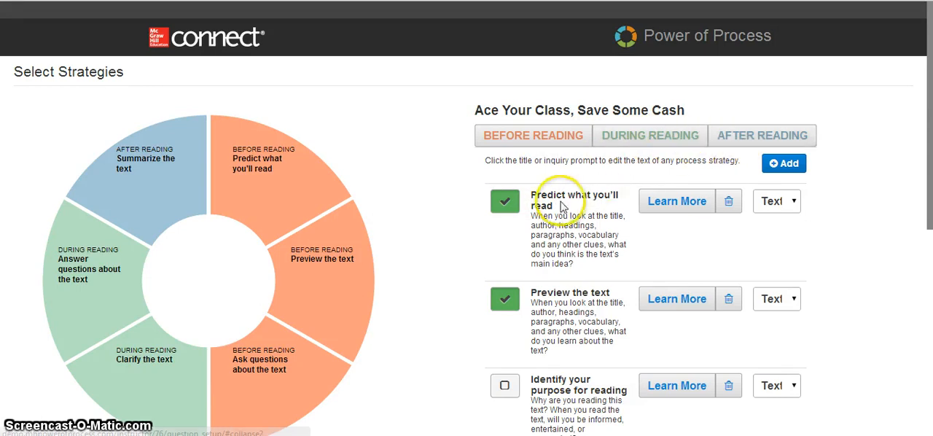
scroll("down", 3)
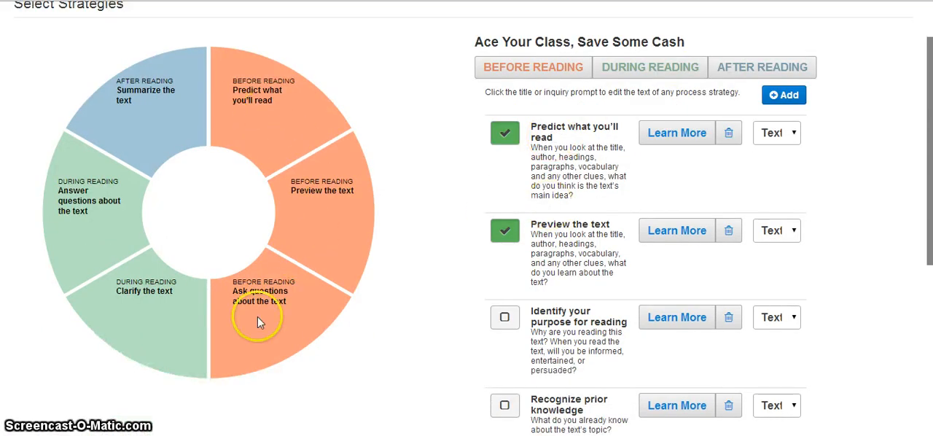
mouse_move(183, 263)
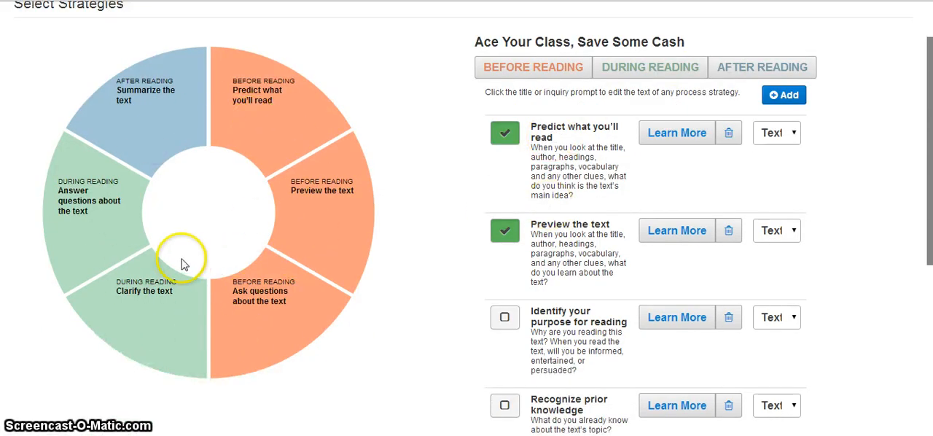
mouse_move(522, 248)
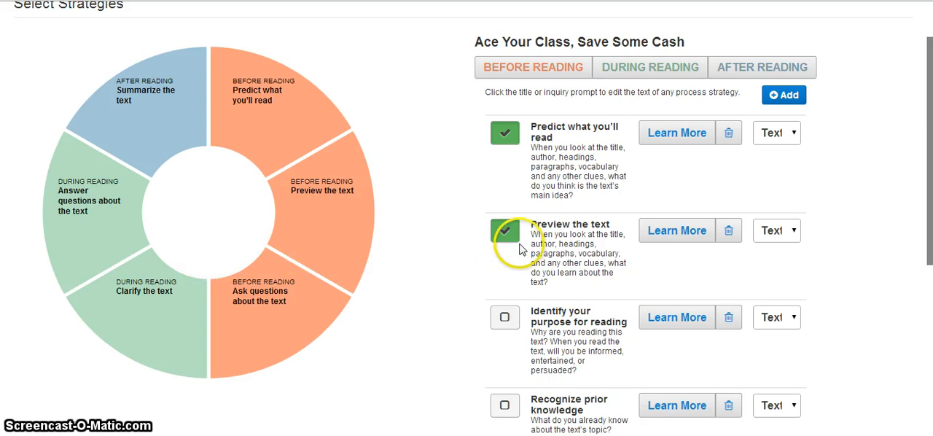
left_click(504, 230)
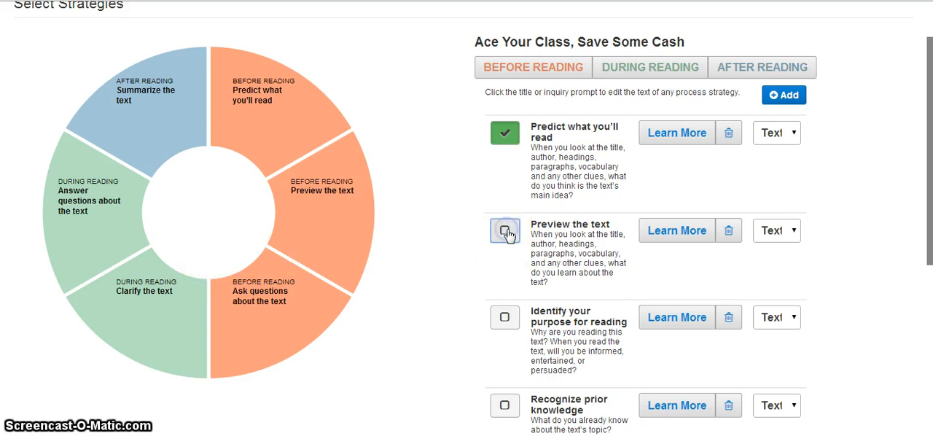
left_click(504, 230)
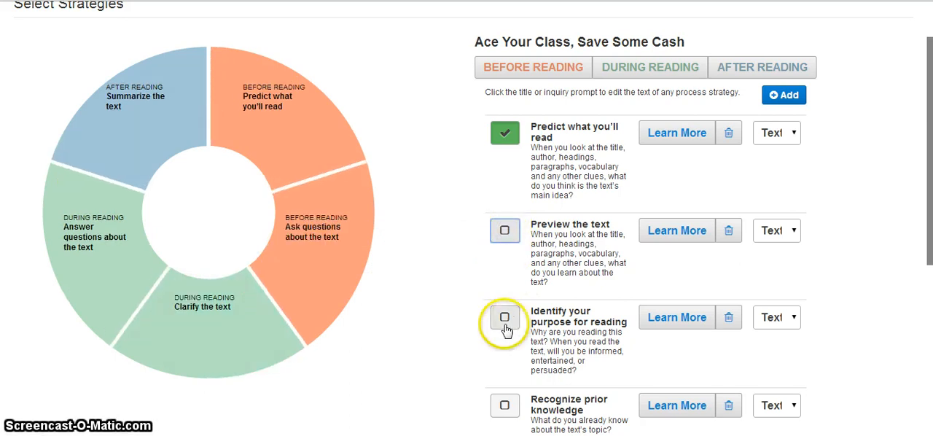
left_click(504, 317)
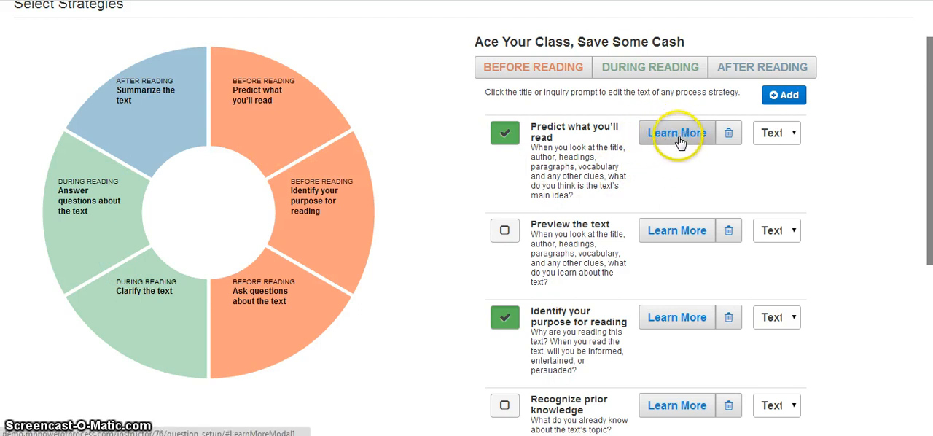
left_click(676, 133)
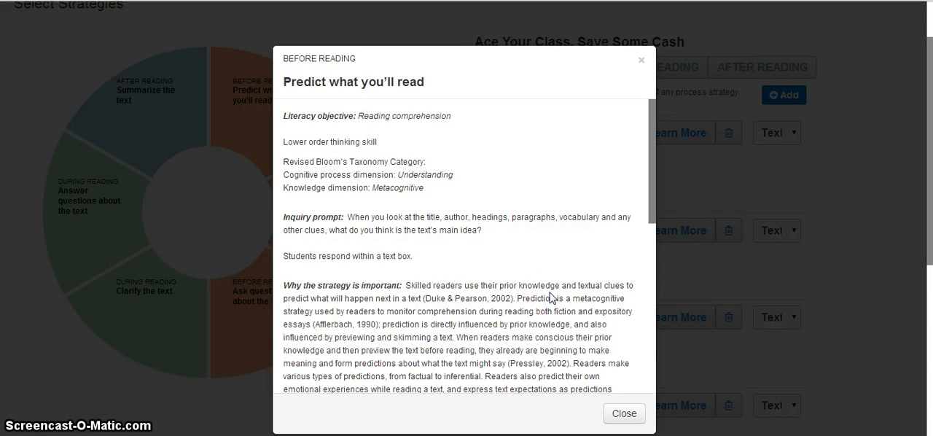
scroll("down", 3)
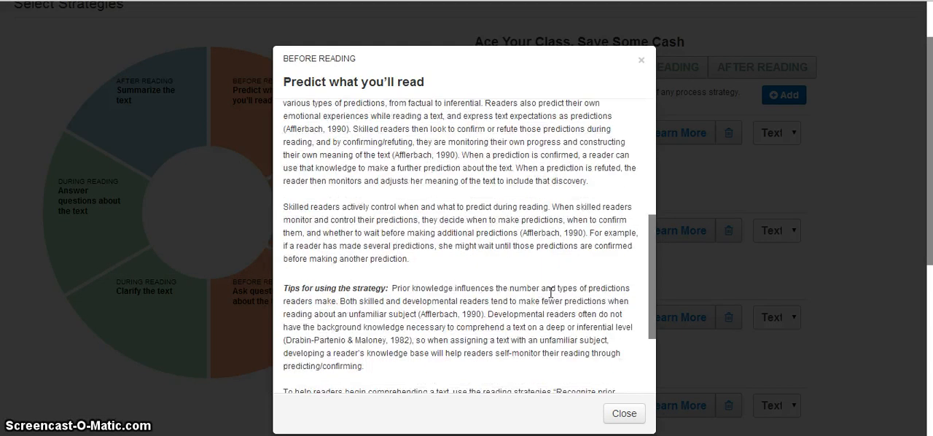
scroll("down", 3)
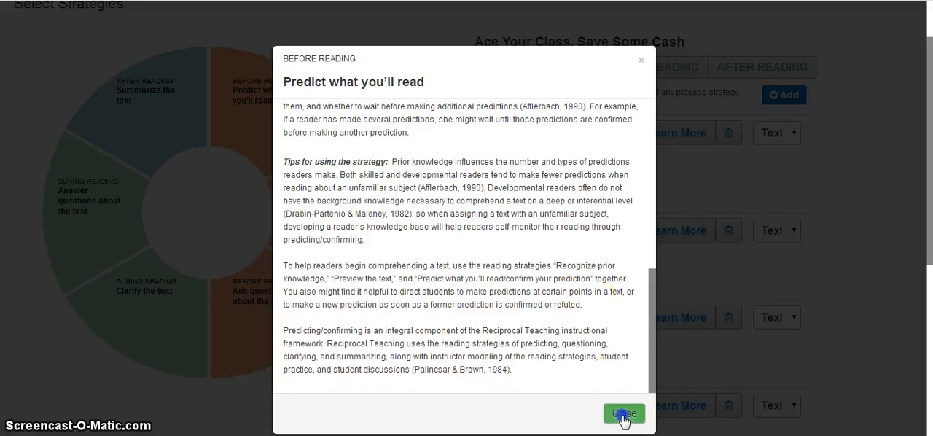
left_click(624, 414)
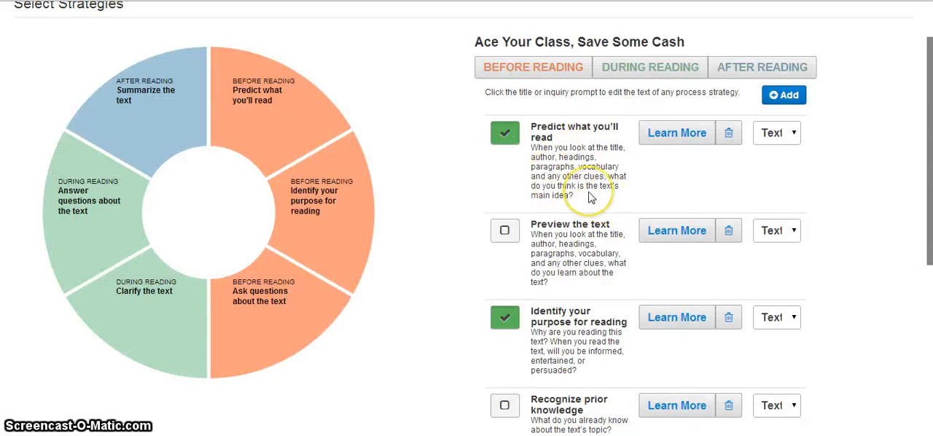
mouse_move(736, 115)
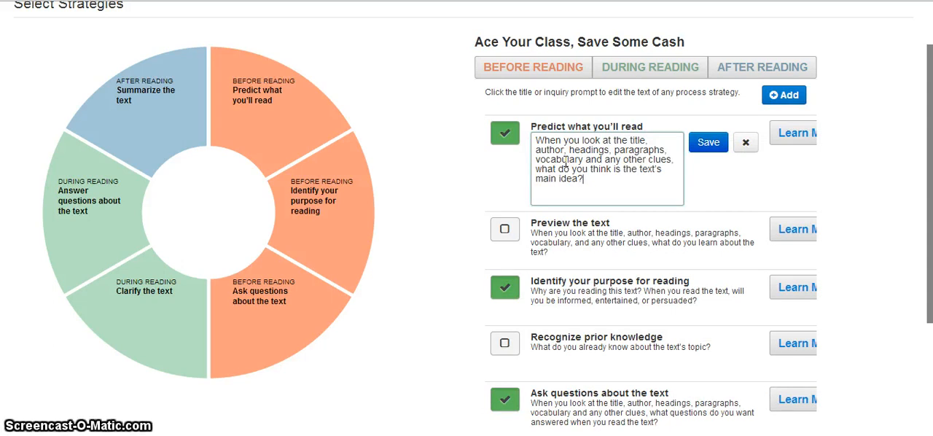
left_click(707, 141)
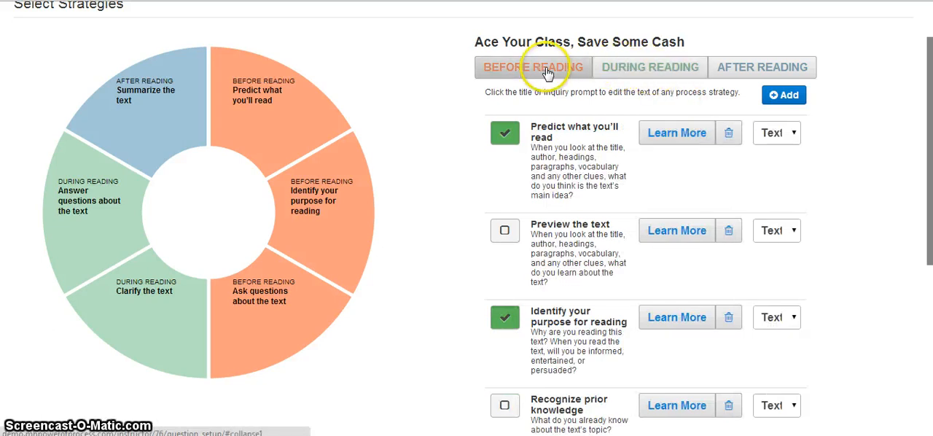
mouse_move(615, 72)
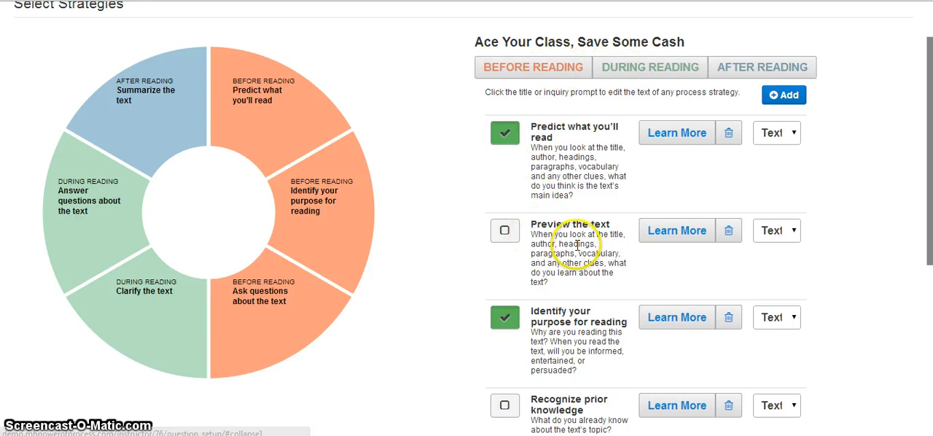
Review the full strategy catalogue, keeping the before-reading strategies selected
scroll("down", 3)
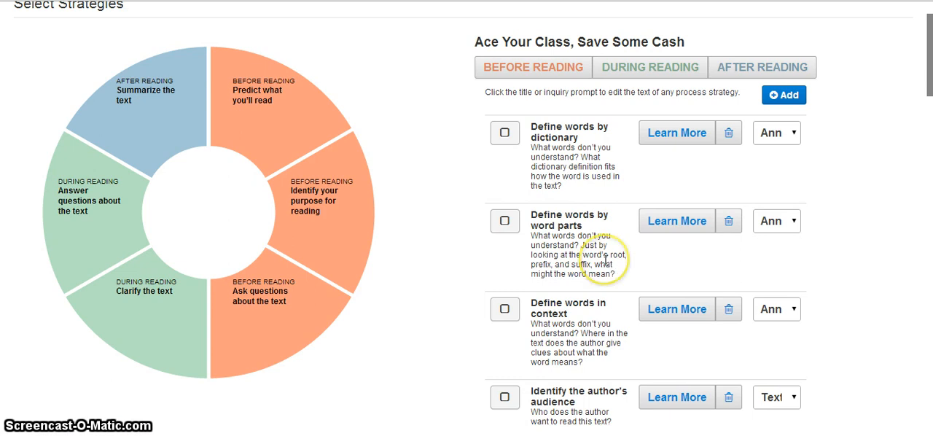
scroll("down", 3)
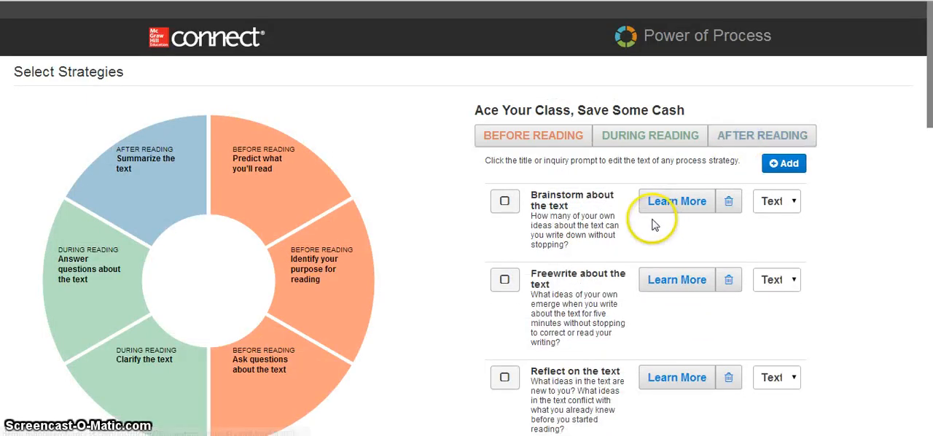
scroll("down", 3)
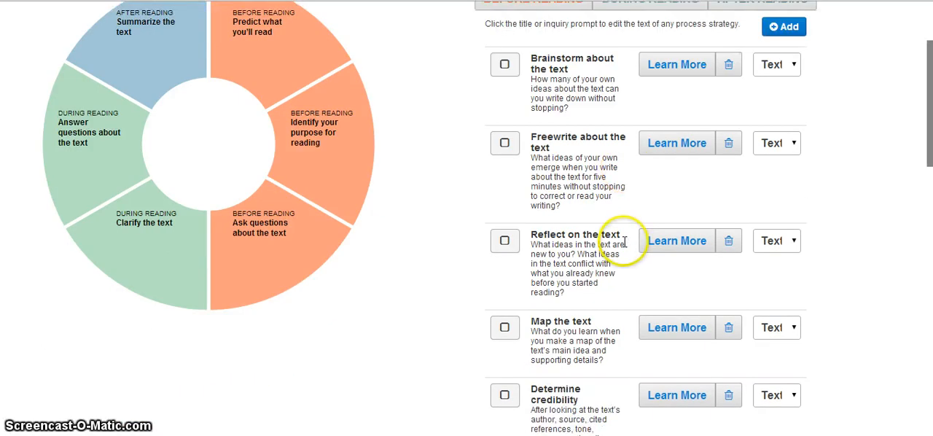
scroll("down", 3)
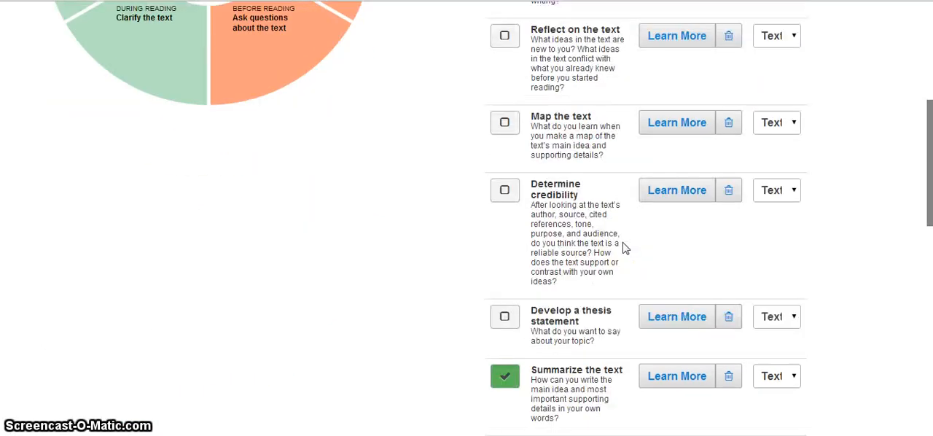
left_click(534, 67)
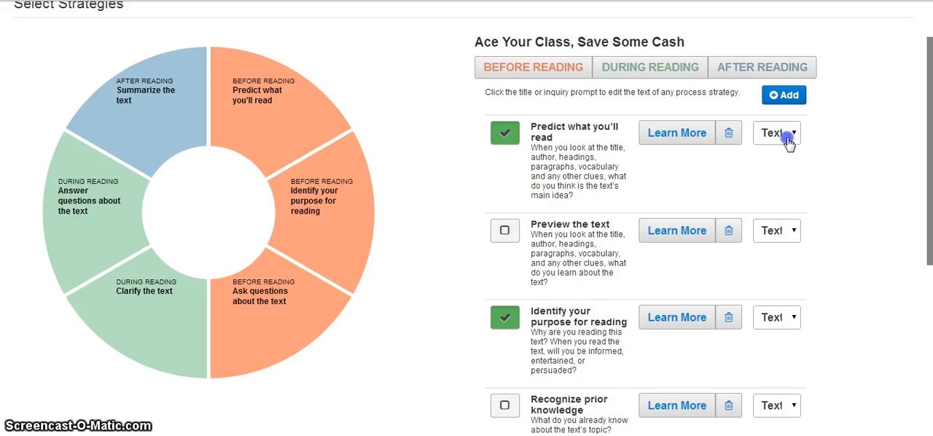
Change the response type of Predict what you'll read from Text to Annotation
left_click(775, 133)
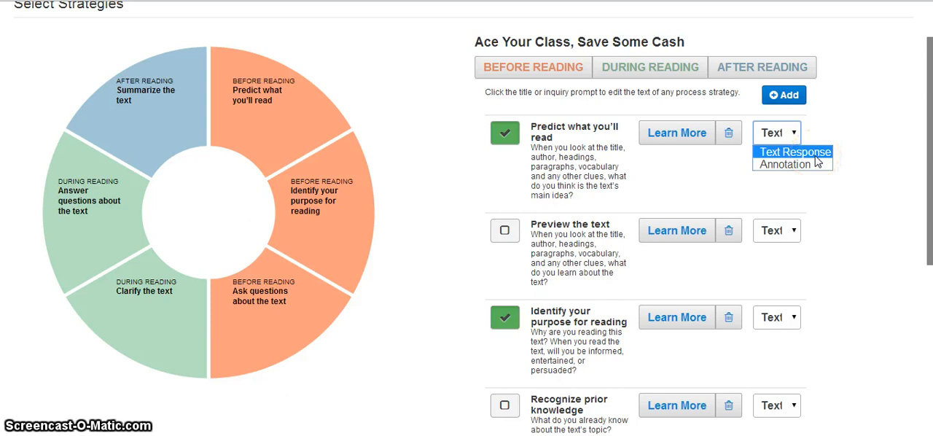
mouse_move(784, 164)
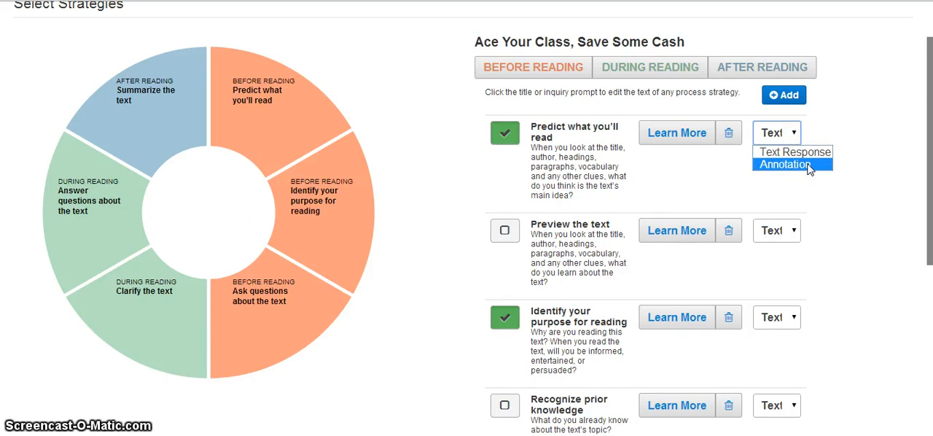
left_click(784, 163)
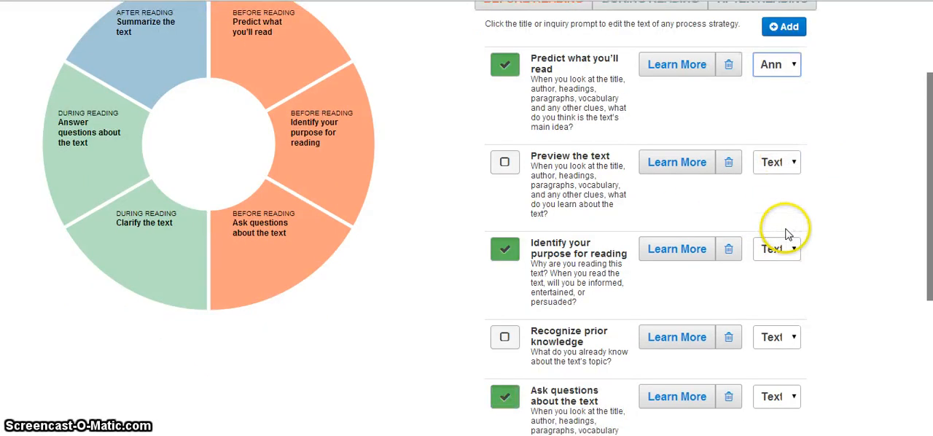
scroll("down", 3)
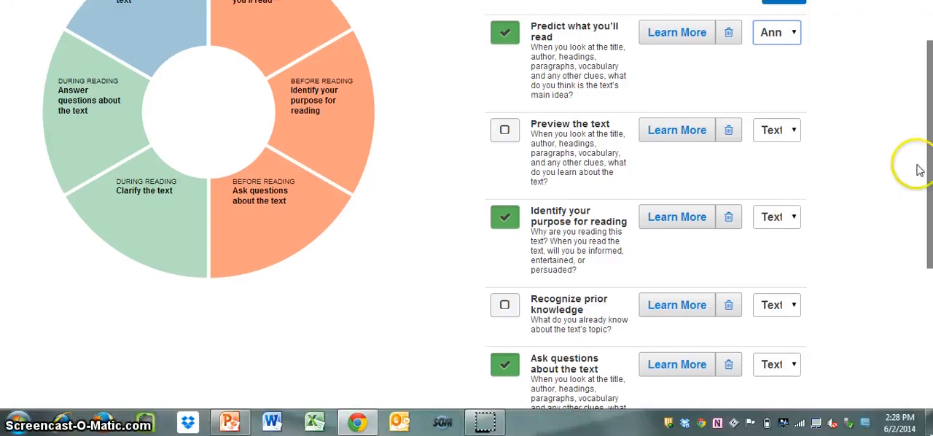
scroll("down", 3)
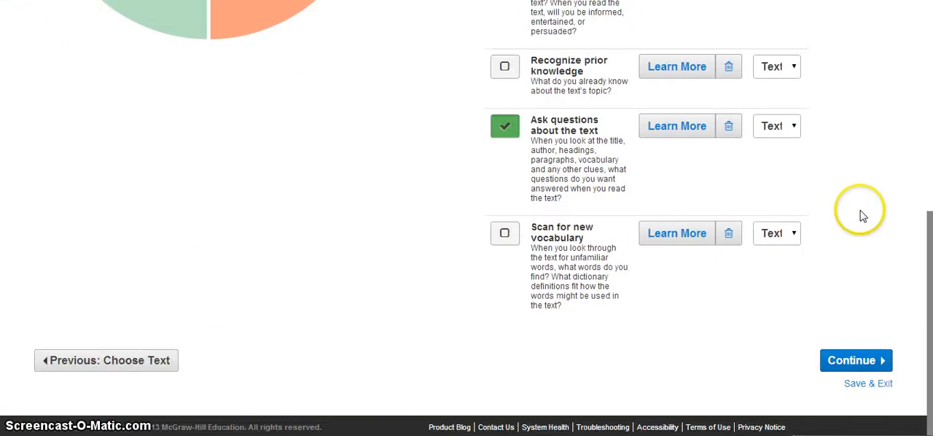
Continue to policies and enter the instructions 'read & write with each strategy'
left_click(856, 360)
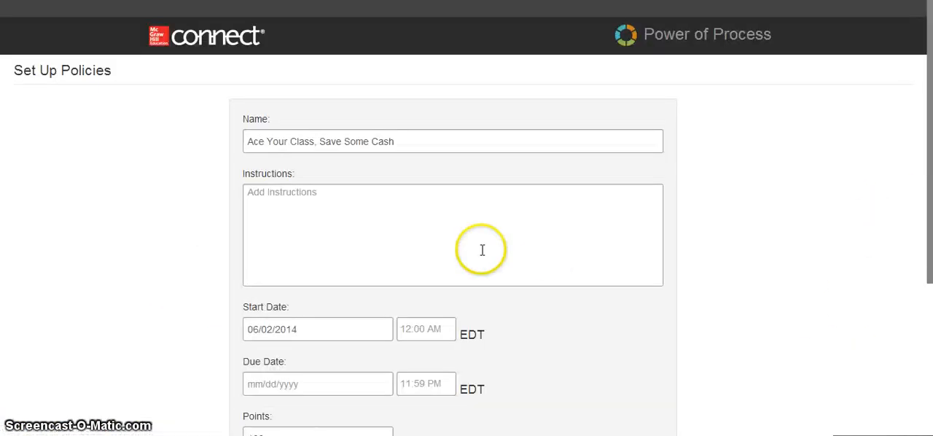
scroll("down", 3)
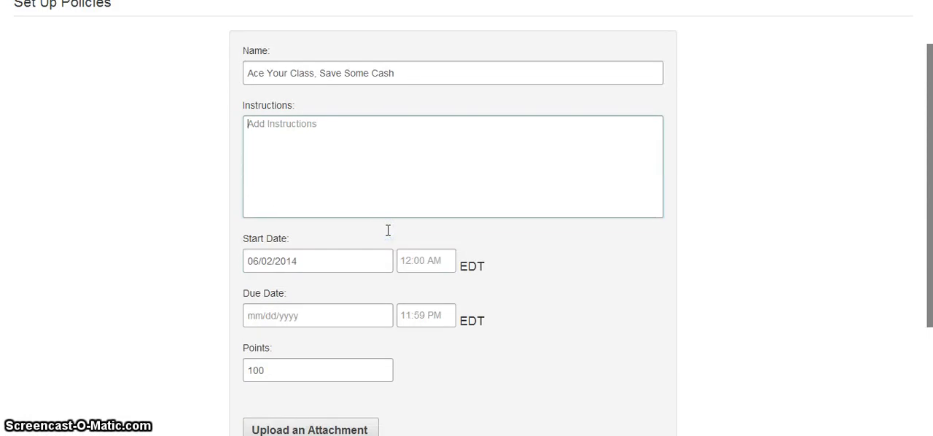
mouse_move(386, 233)
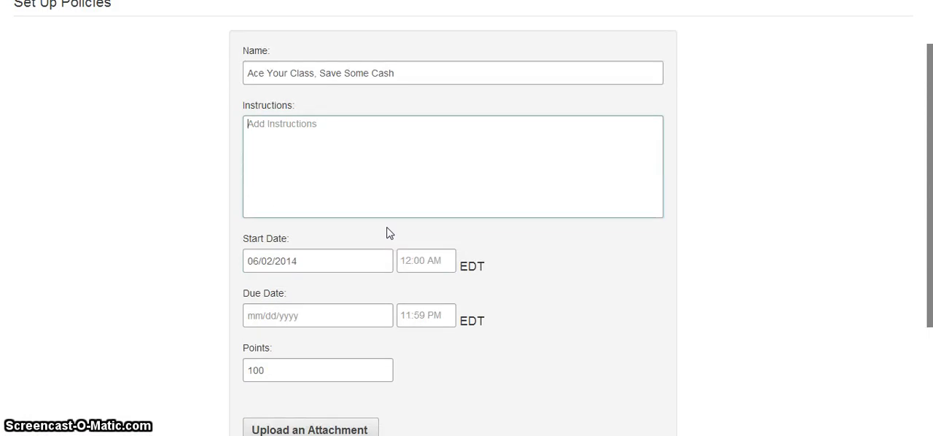
type("read & write")
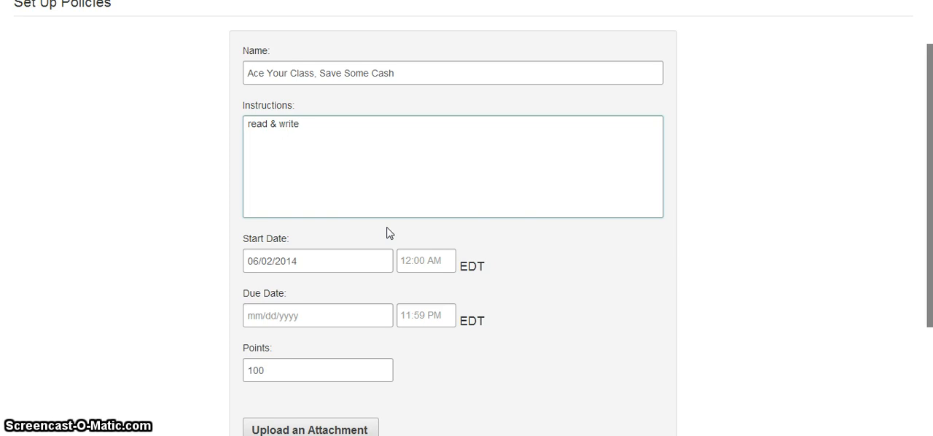
type("with each")
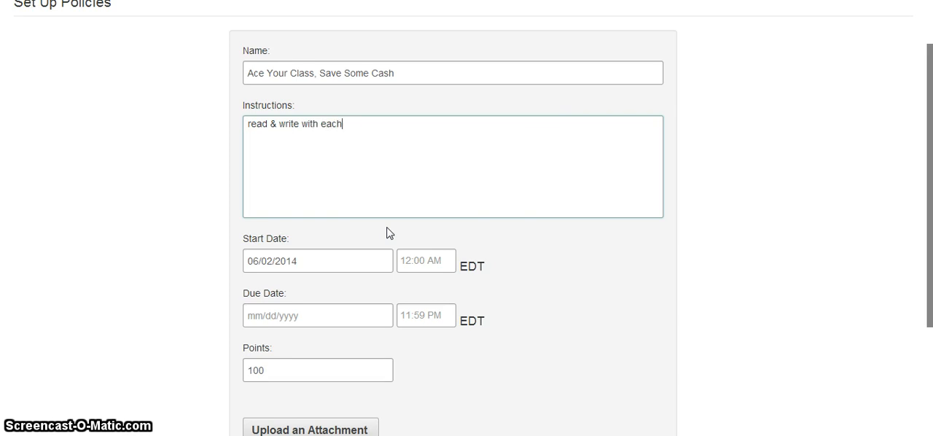
type("strategy")
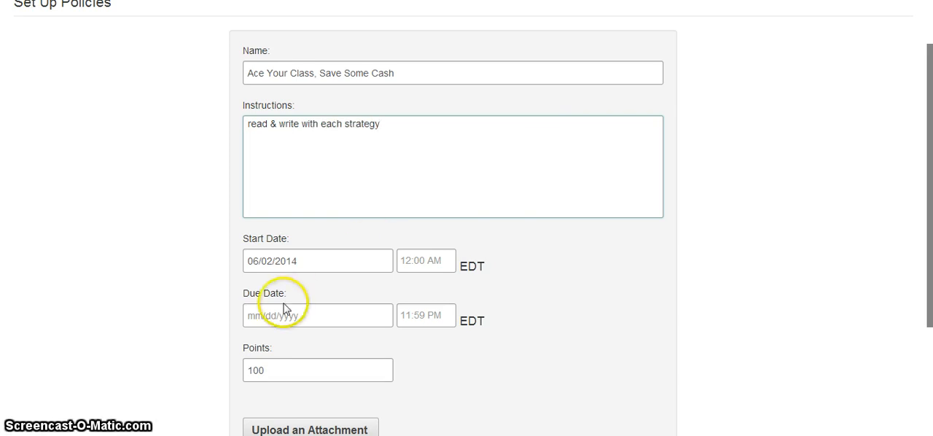
Set the assignment's due date to June 13, 2014
left_click(318, 315)
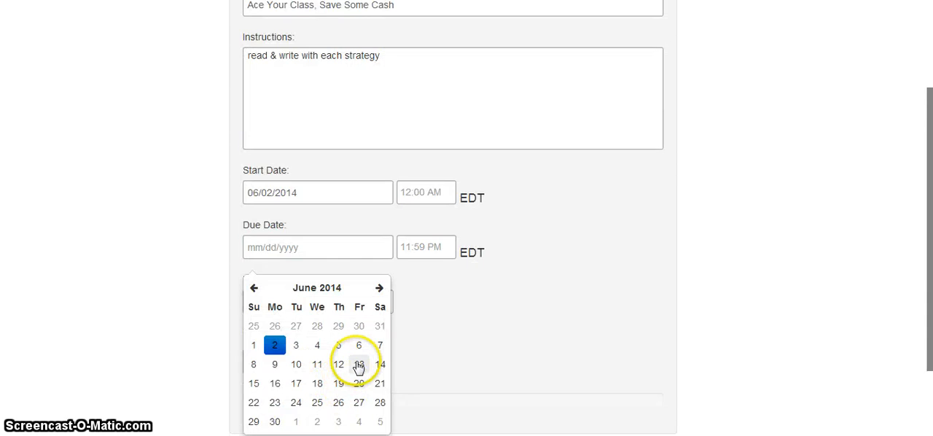
left_click(358, 364)
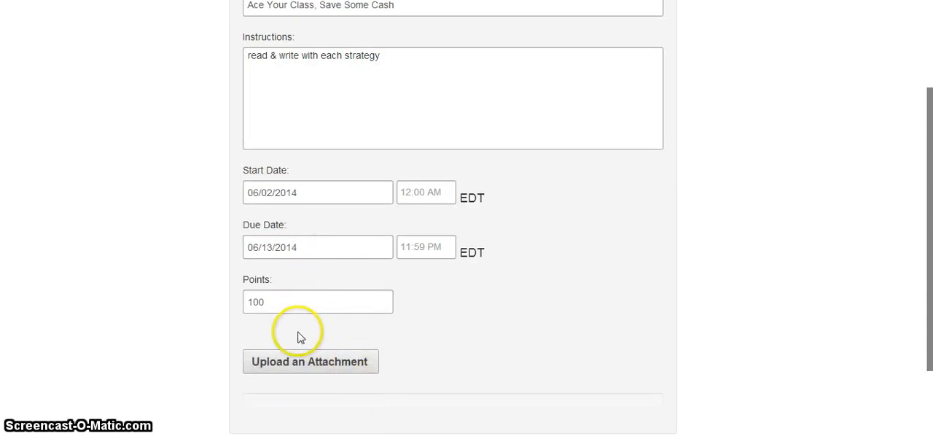
scroll("down", 3)
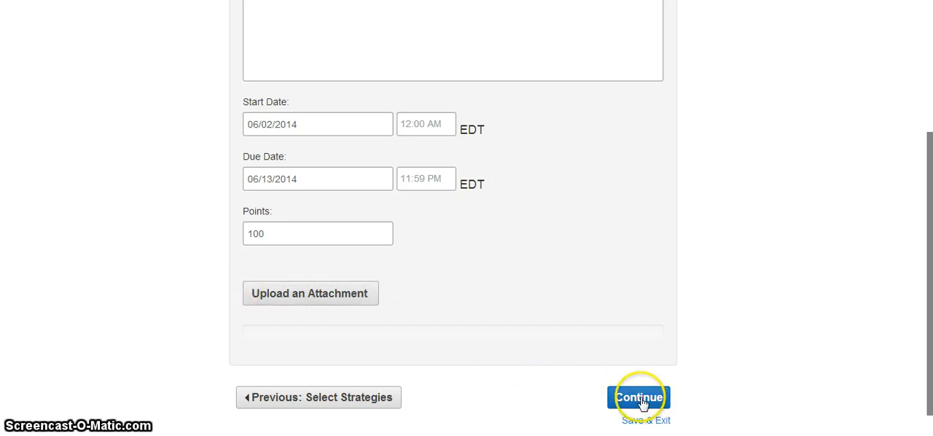
Continue to the assign step and publish Ace Your Class, Save Some Cash to the section
left_click(638, 396)
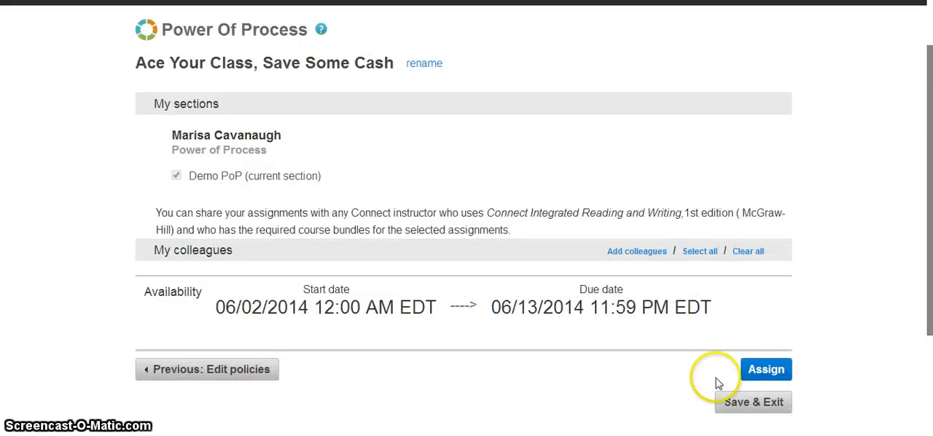
left_click(765, 368)
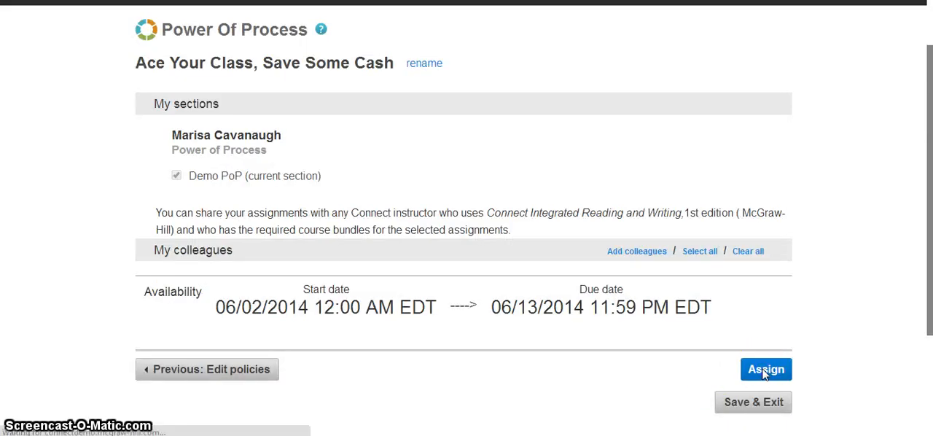
left_click(765, 369)
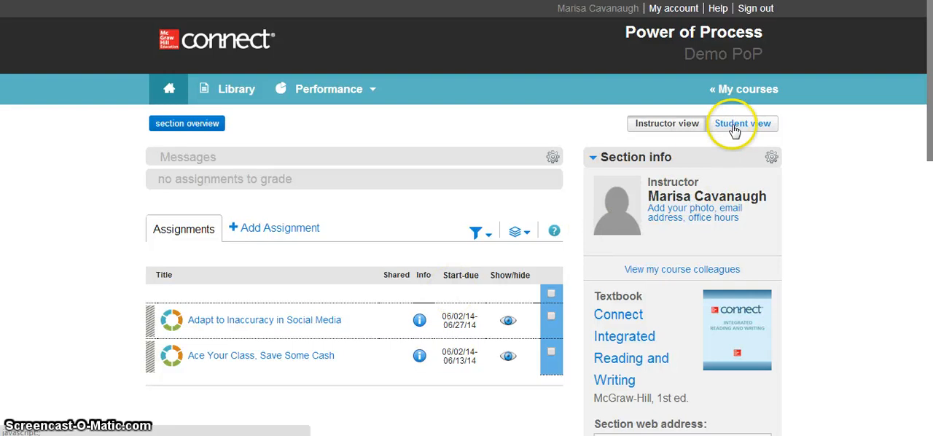
Switch to student view, start Ace Your Class, Save Some Cash and reach the My Process wheel
left_click(741, 122)
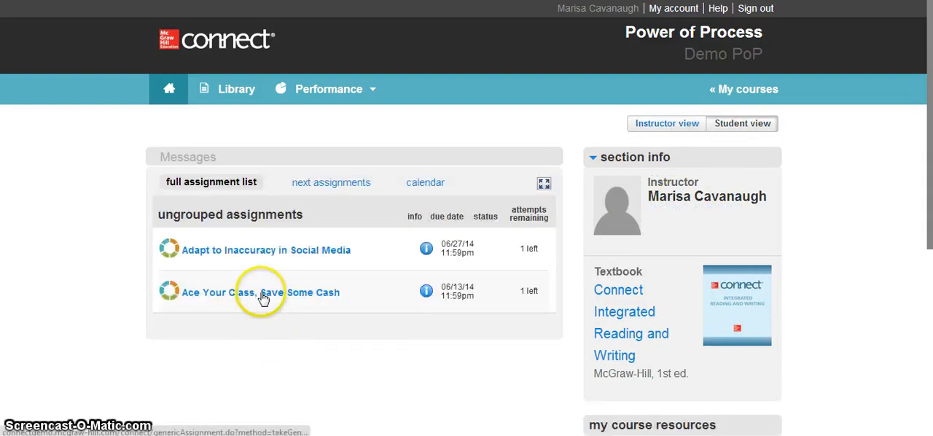
left_click(260, 292)
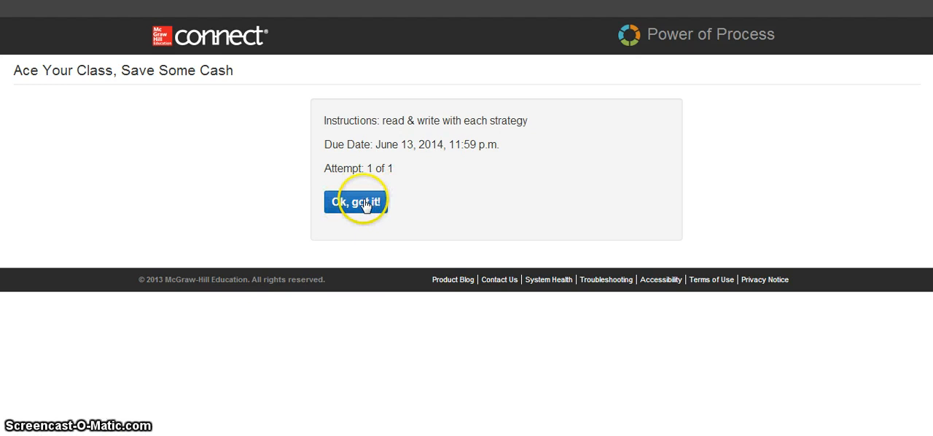
left_click(356, 201)
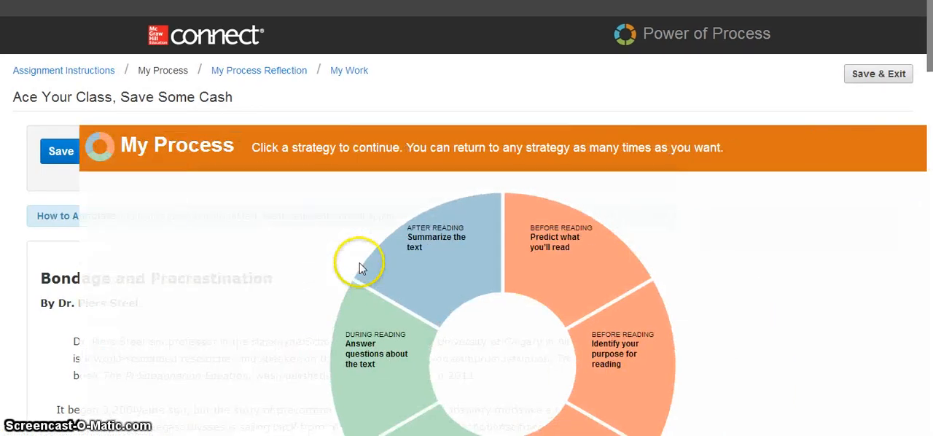
scroll("down", 3)
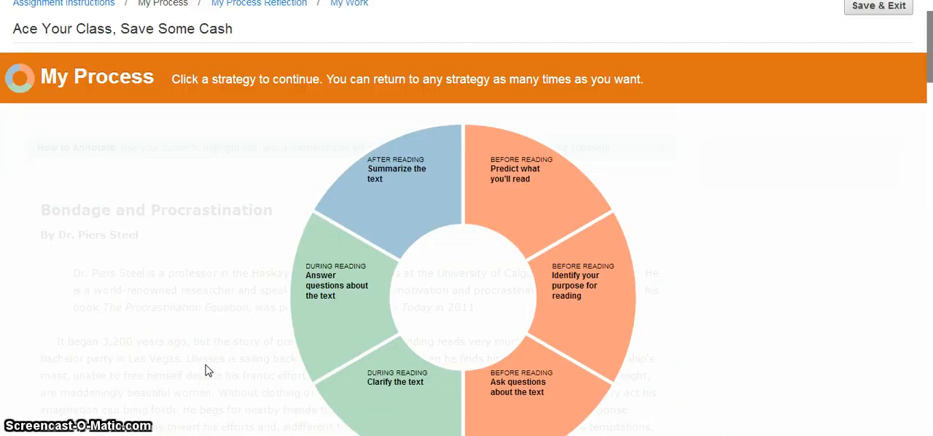
scroll("down", 3)
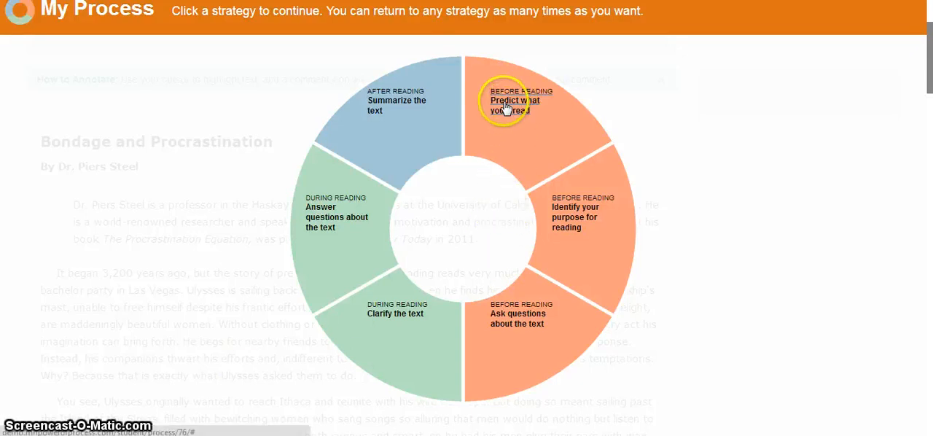
left_click(504, 102)
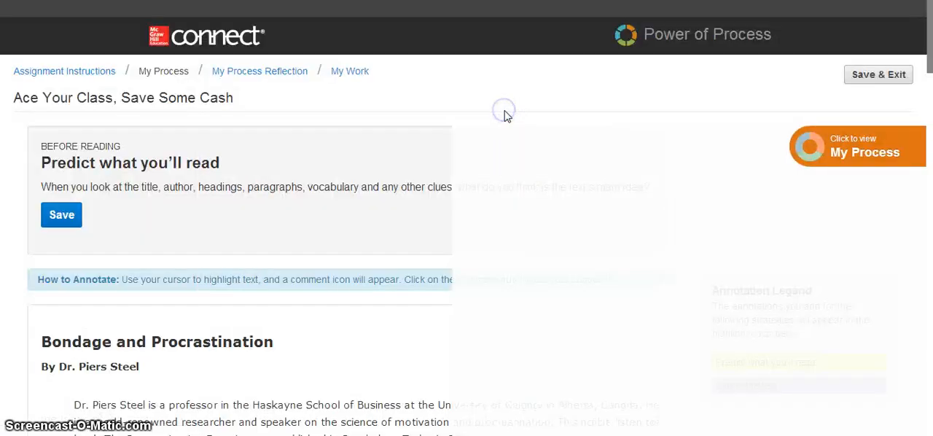
scroll("down", 3)
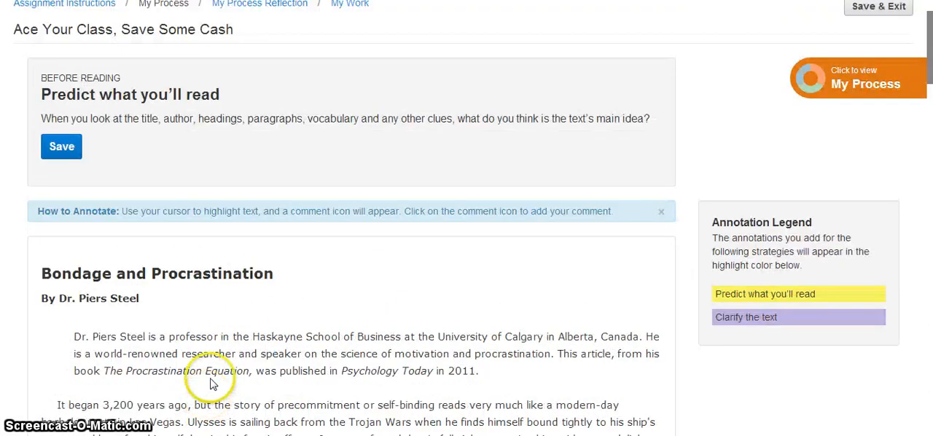
mouse_move(123, 117)
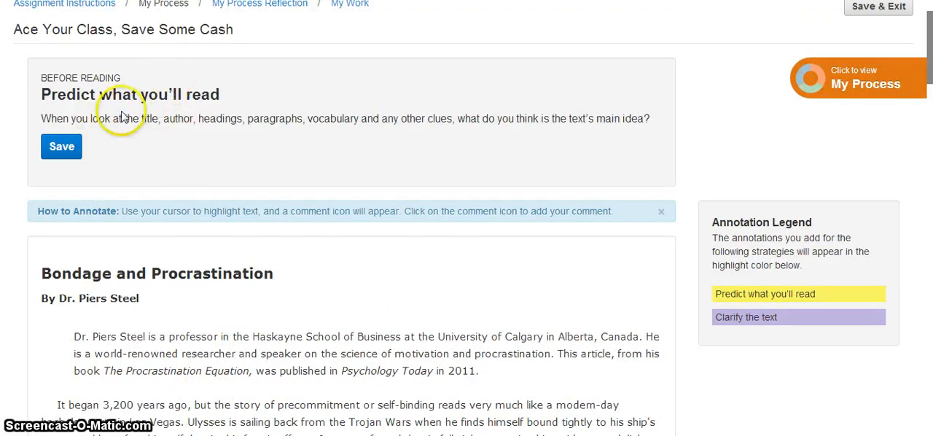
mouse_move(109, 113)
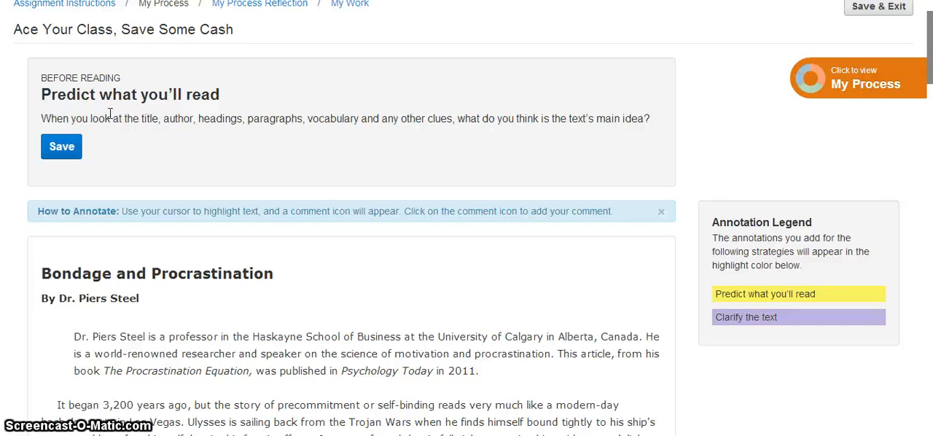
scroll("down", 3)
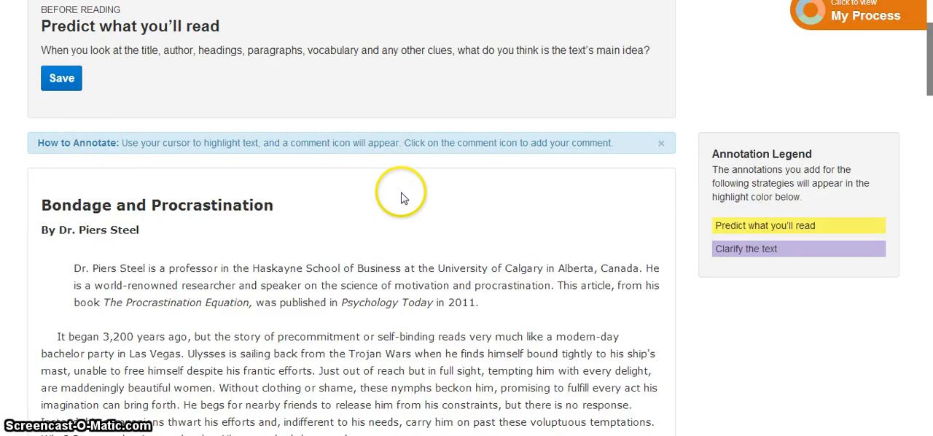
scroll("down", 3)
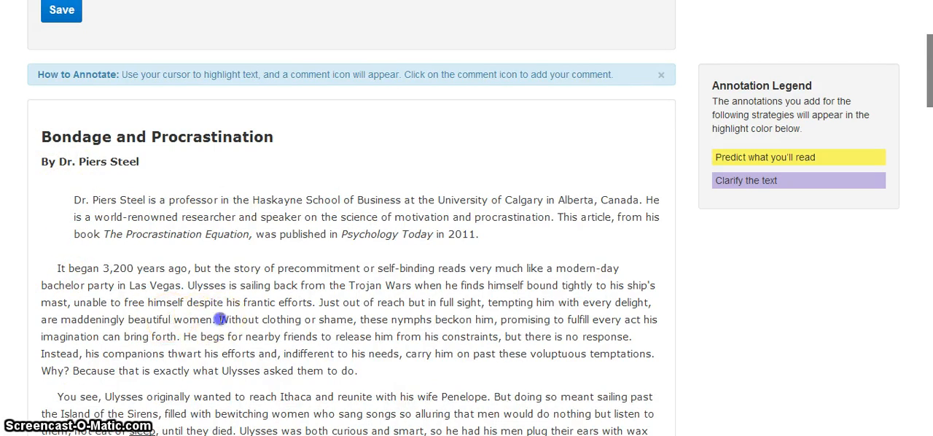
Highlight 'Without clothing or shame...' and save a prediction comment beginning 'I believe this i'
left_click_drag(222, 319, 517, 335)
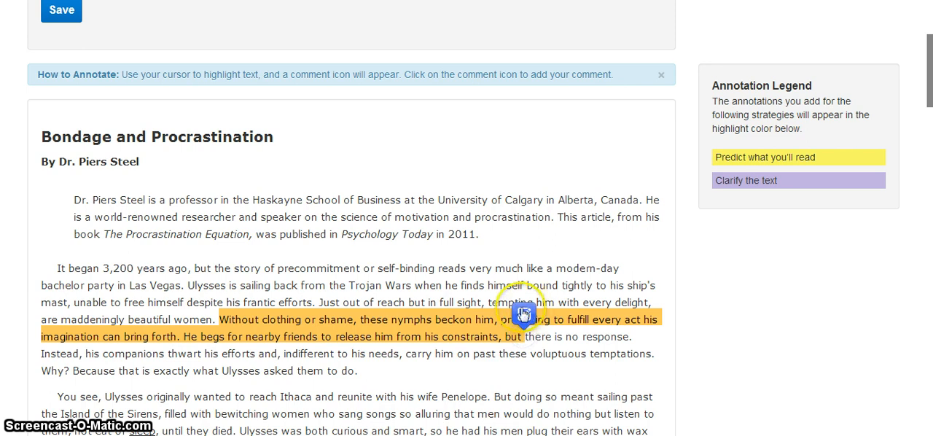
left_click(523, 312)
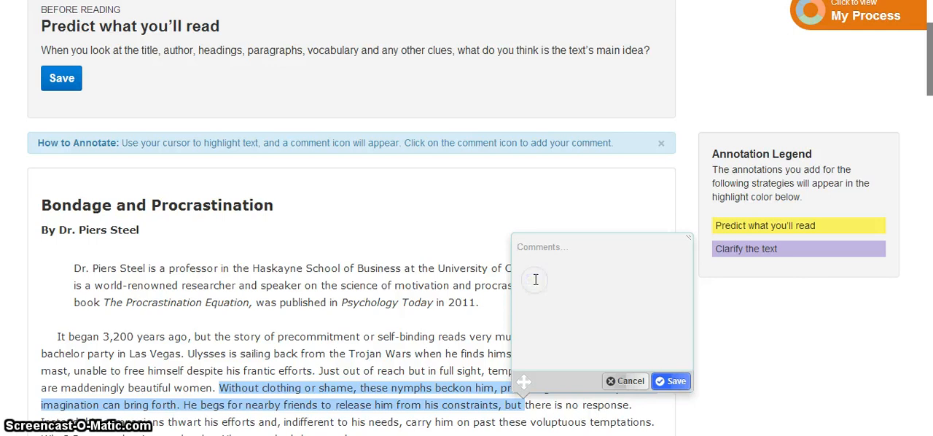
type("I believe this is the main i")
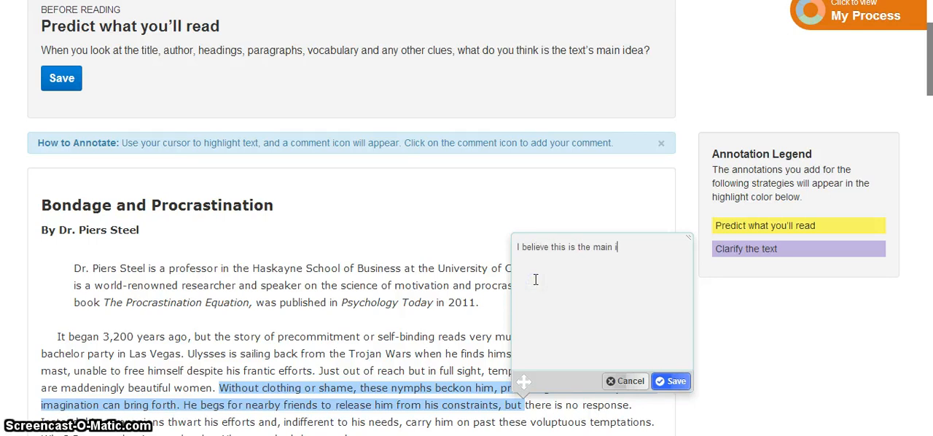
left_click(670, 380)
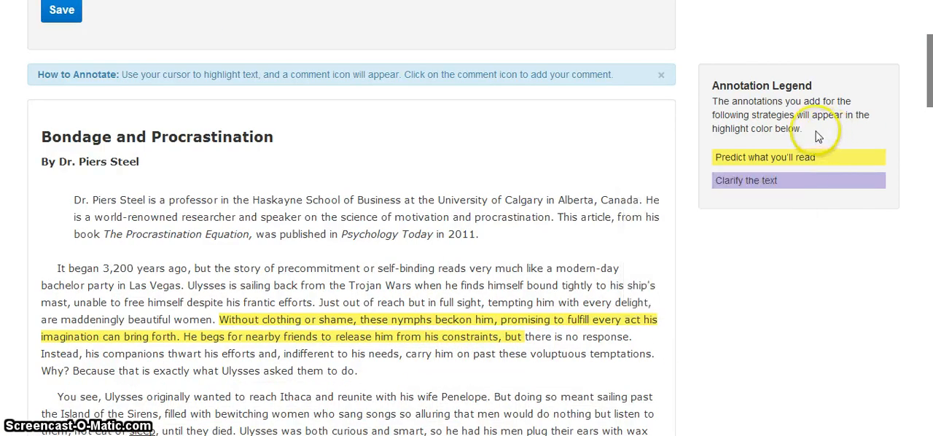
mouse_move(765, 298)
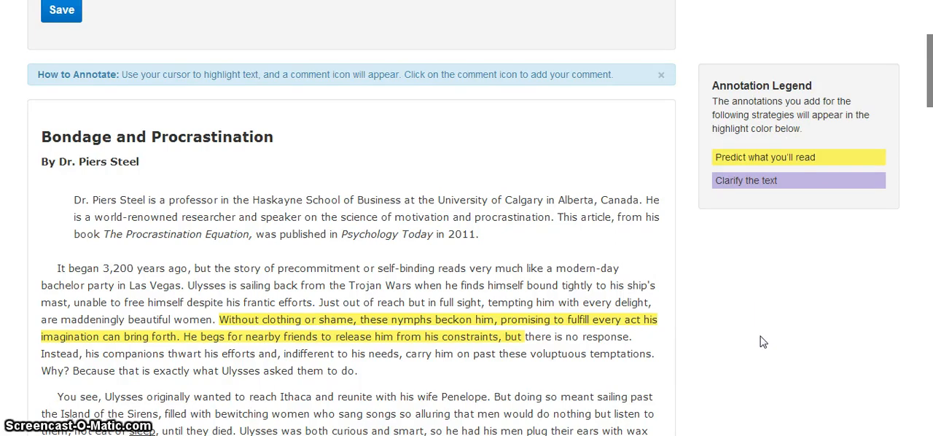
scroll("down", 3)
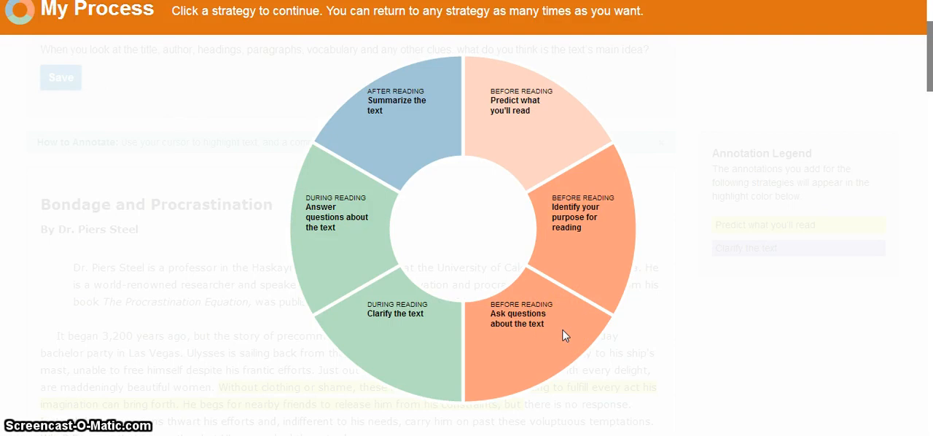
Enter the question 'What is procrastination?' in the Ask questions about the text step
left_click(519, 318)
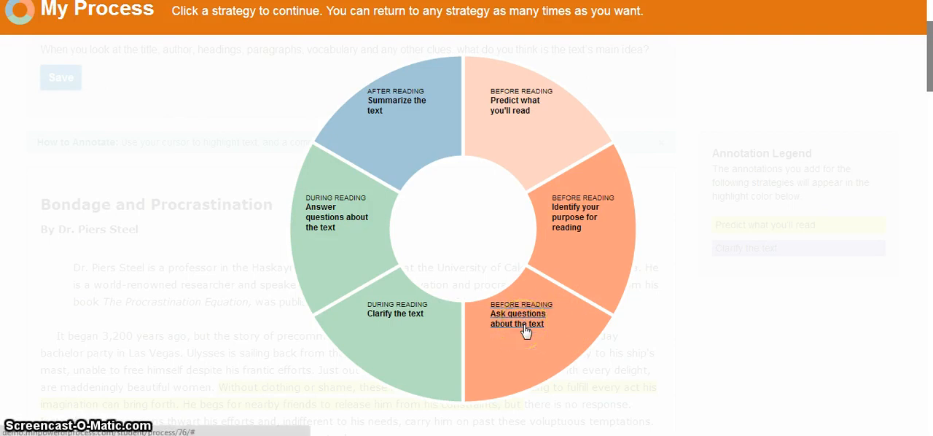
left_click(517, 318)
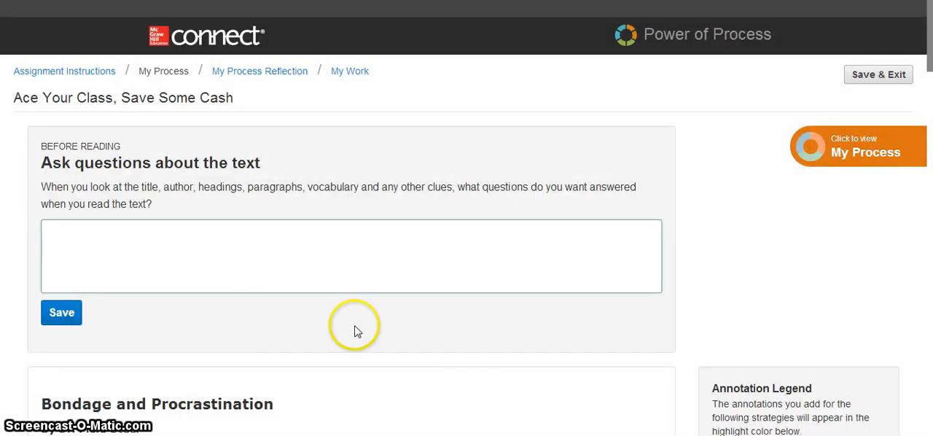
scroll("down", 3)
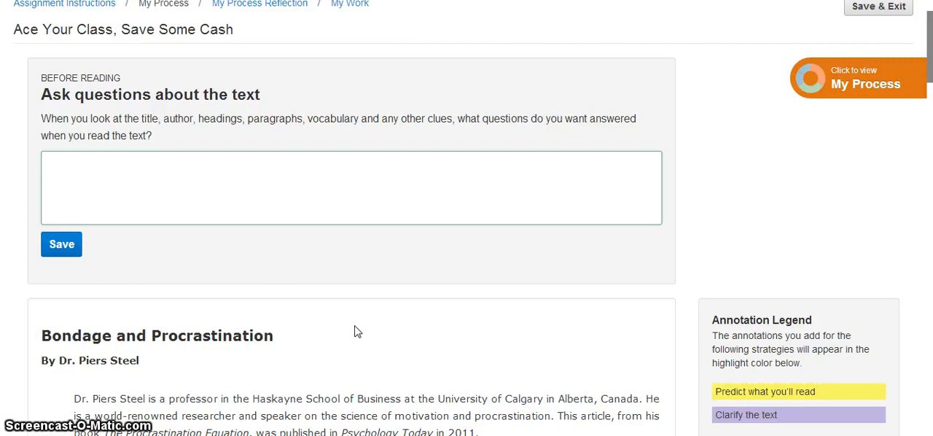
scroll("down", 3)
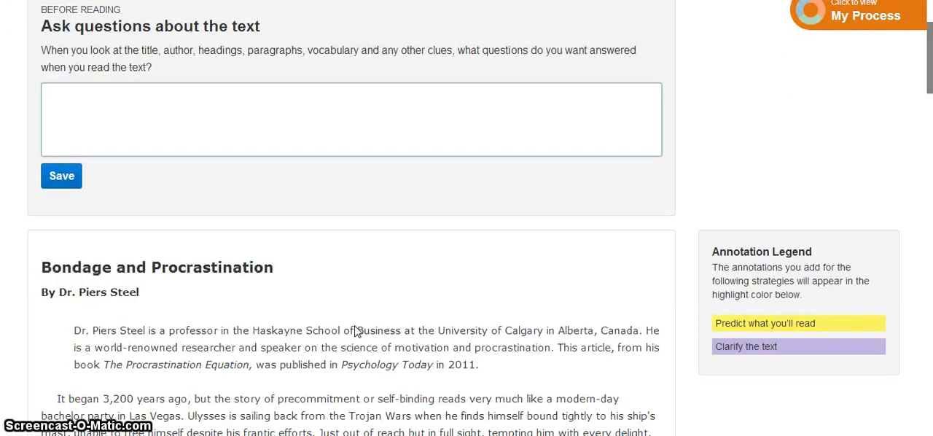
type("W")
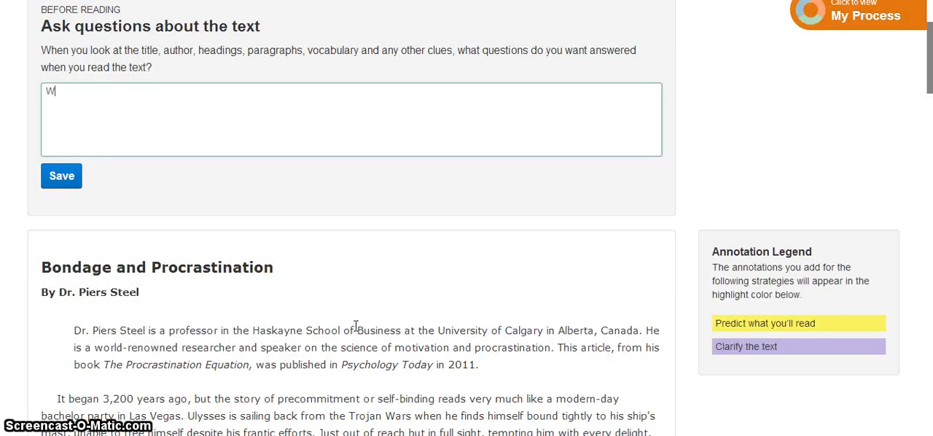
type("hat is procrastination?")
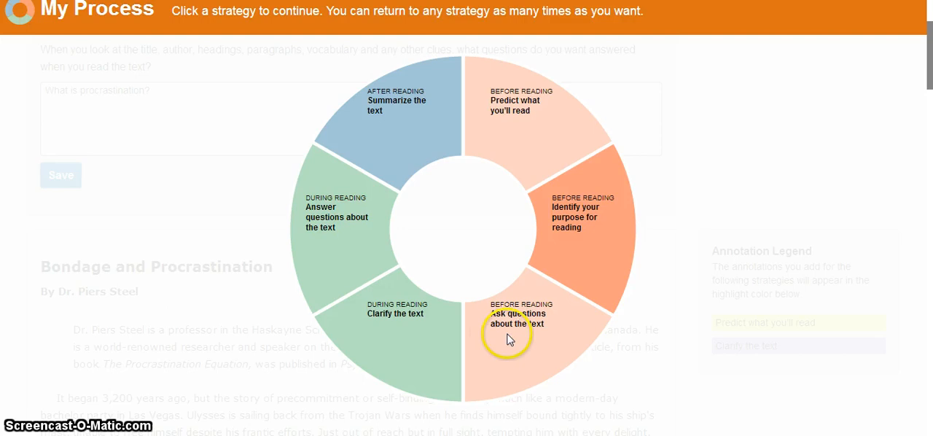
mouse_move(338, 215)
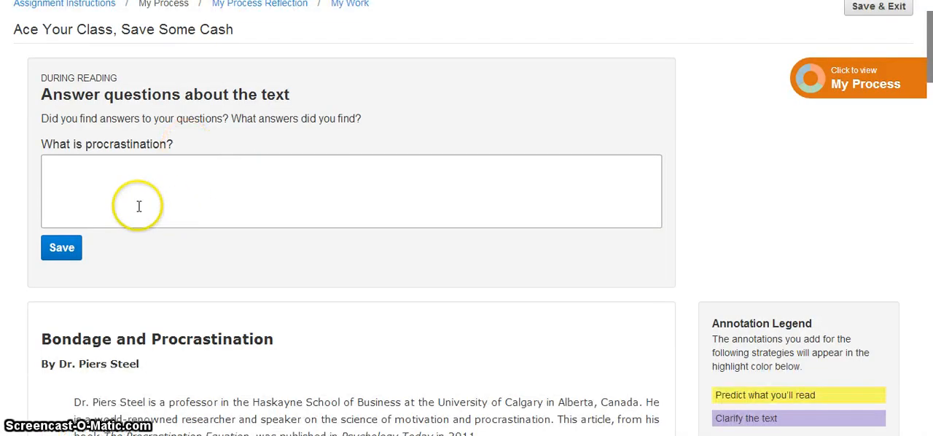
mouse_move(117, 198)
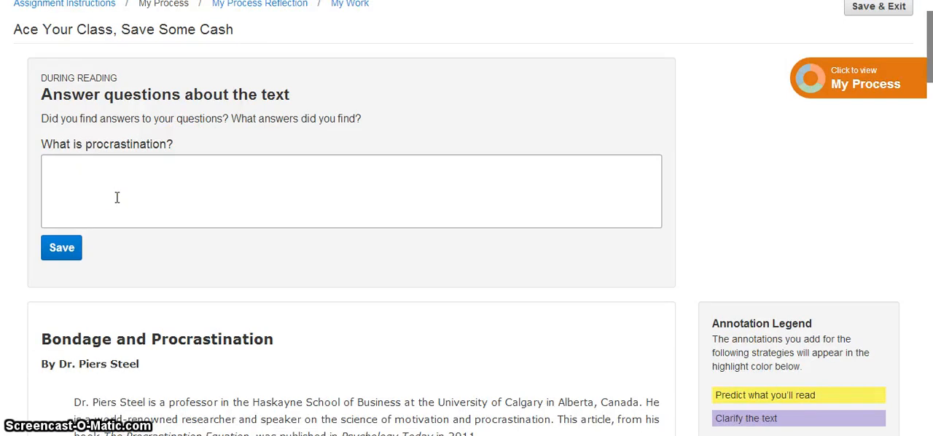
Select the question 'What is procrastination?' and place the cursor in its answer box
triple_click(105, 143)
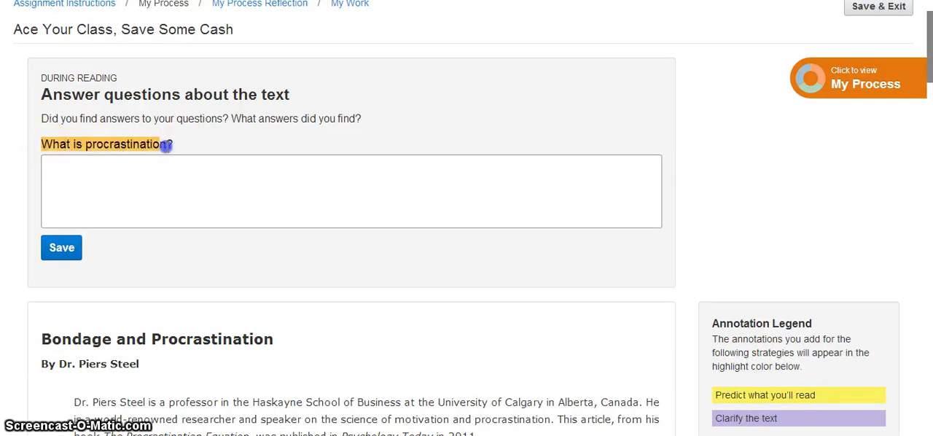
left_click(350, 191)
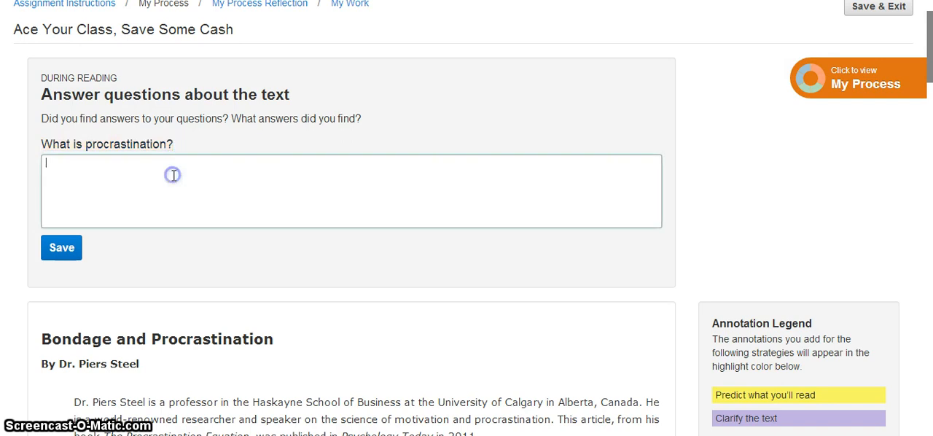
scroll("down", 3)
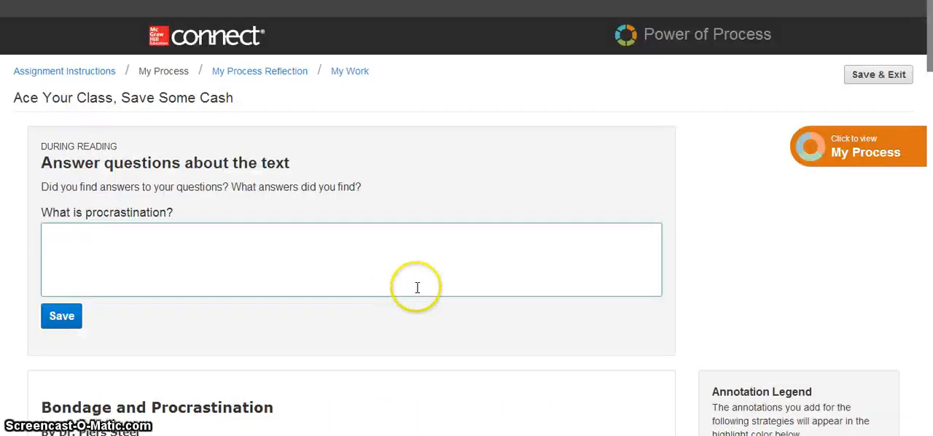
scroll("down", 3)
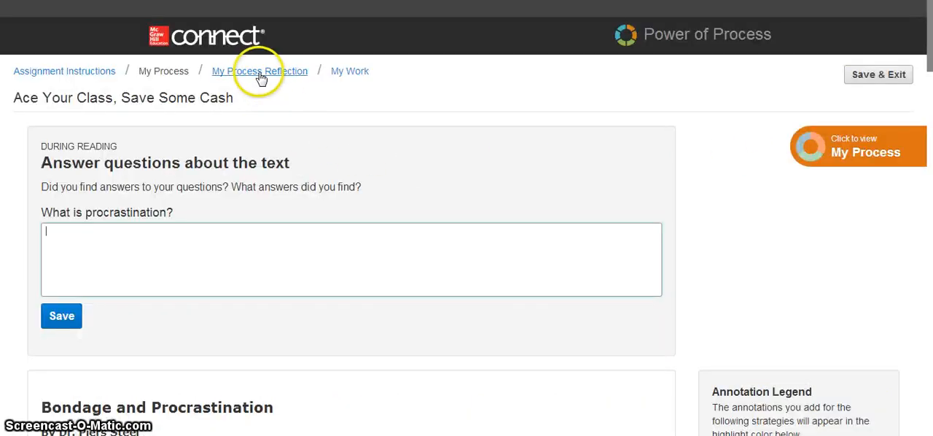
View the Power of Process order list on My Process Reflection, then go to the completed My Work page
left_click(259, 70)
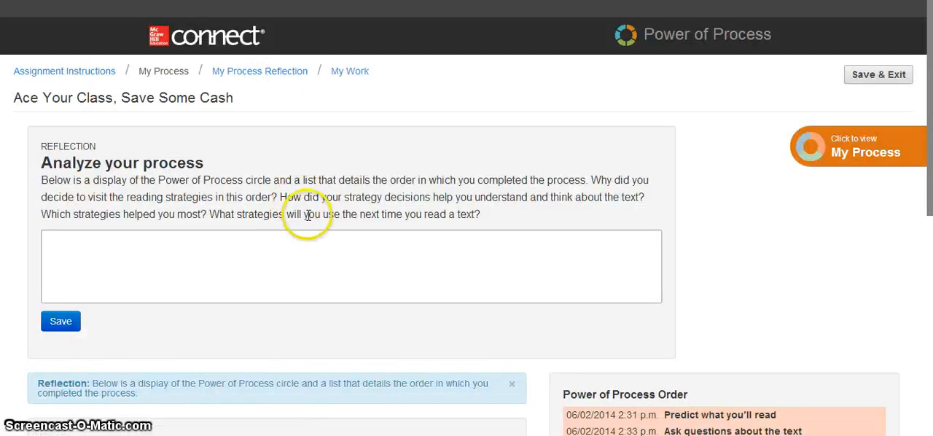
scroll("down", 3)
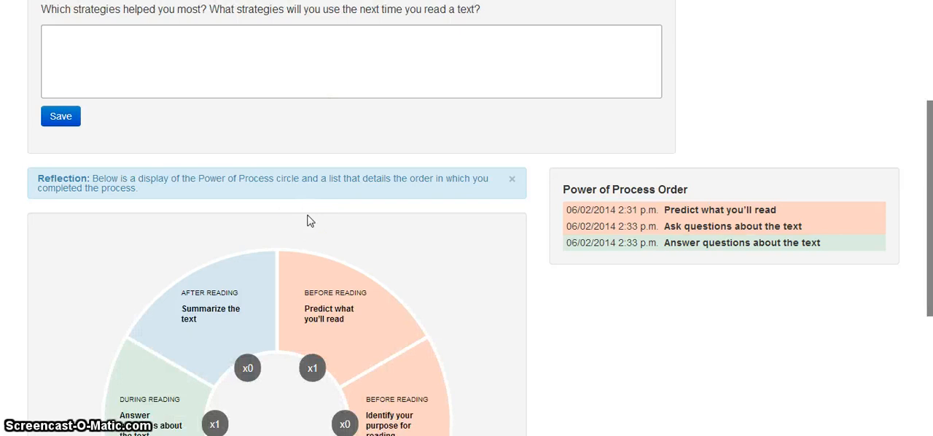
mouse_move(547, 242)
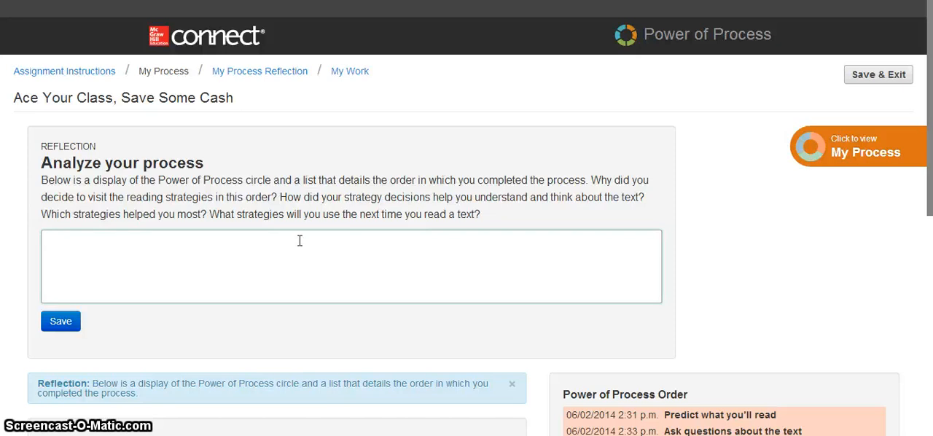
left_click(46, 237)
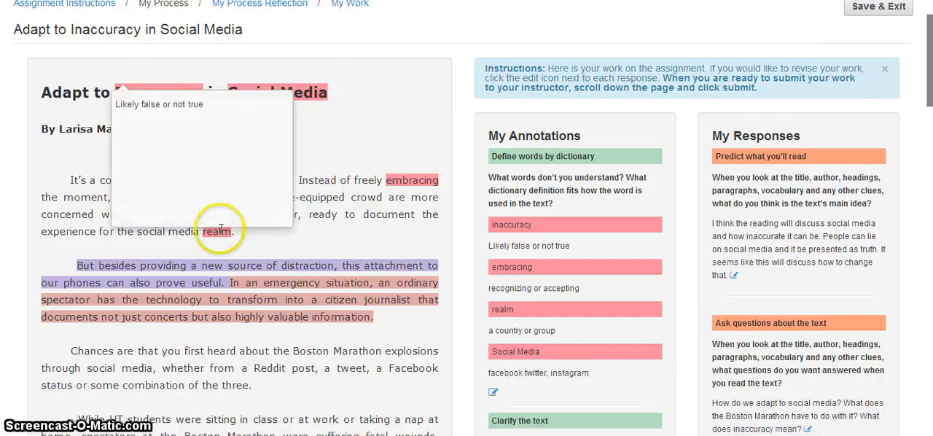
mouse_move(314, 166)
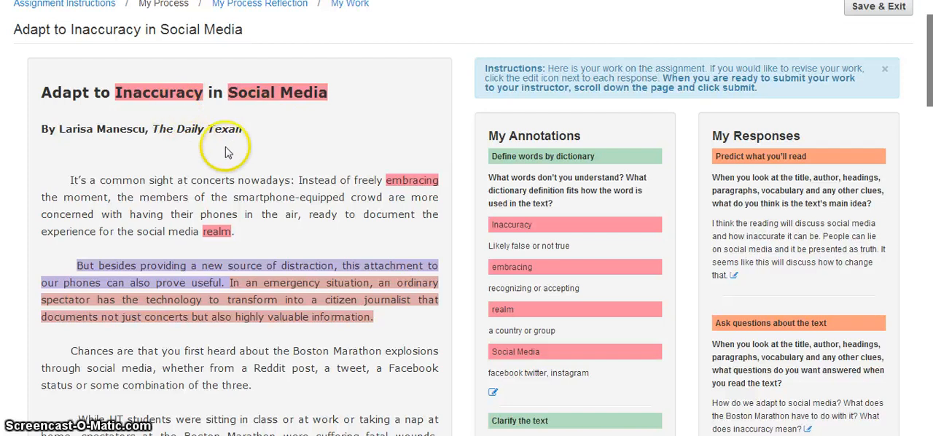
mouse_move(539, 175)
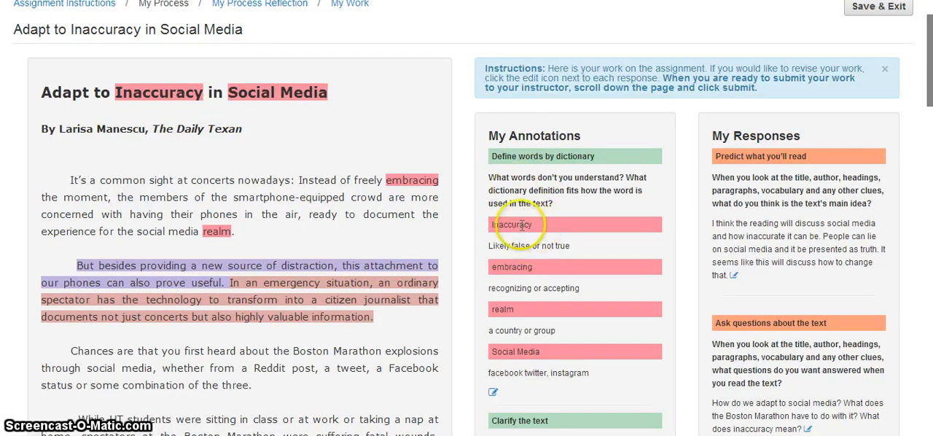
mouse_move(730, 130)
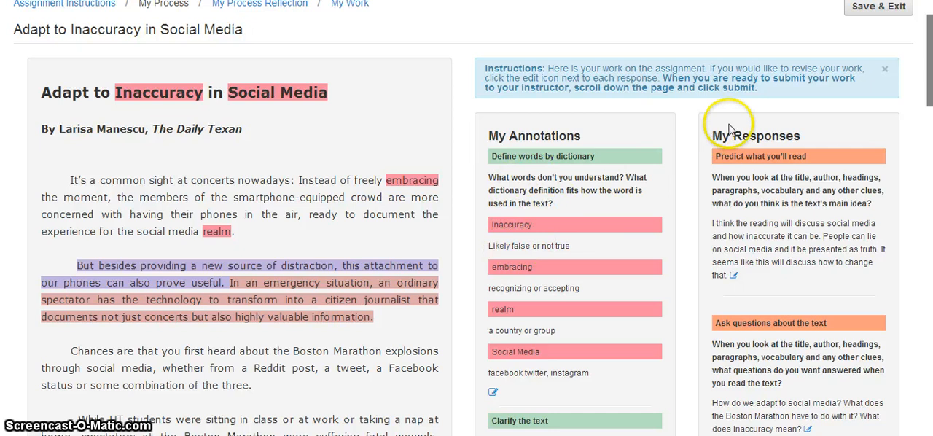
mouse_move(773, 283)
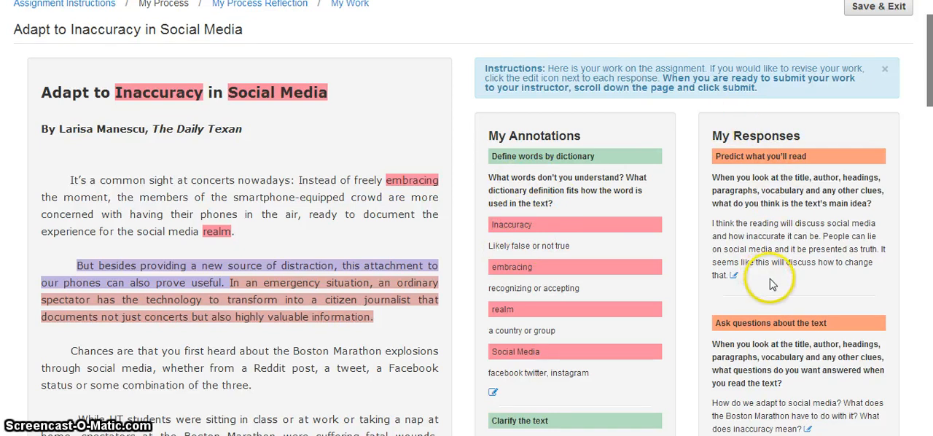
Scroll through the highlighted article with its My Annotations and My Responses columns
scroll("down", 3)
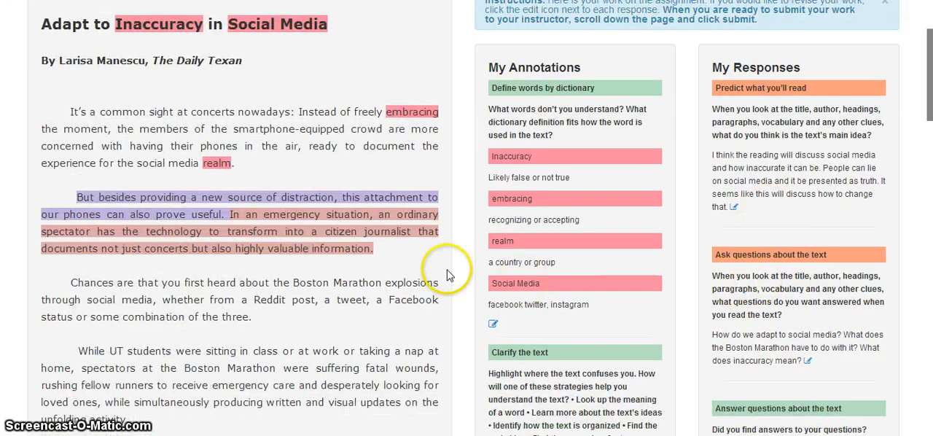